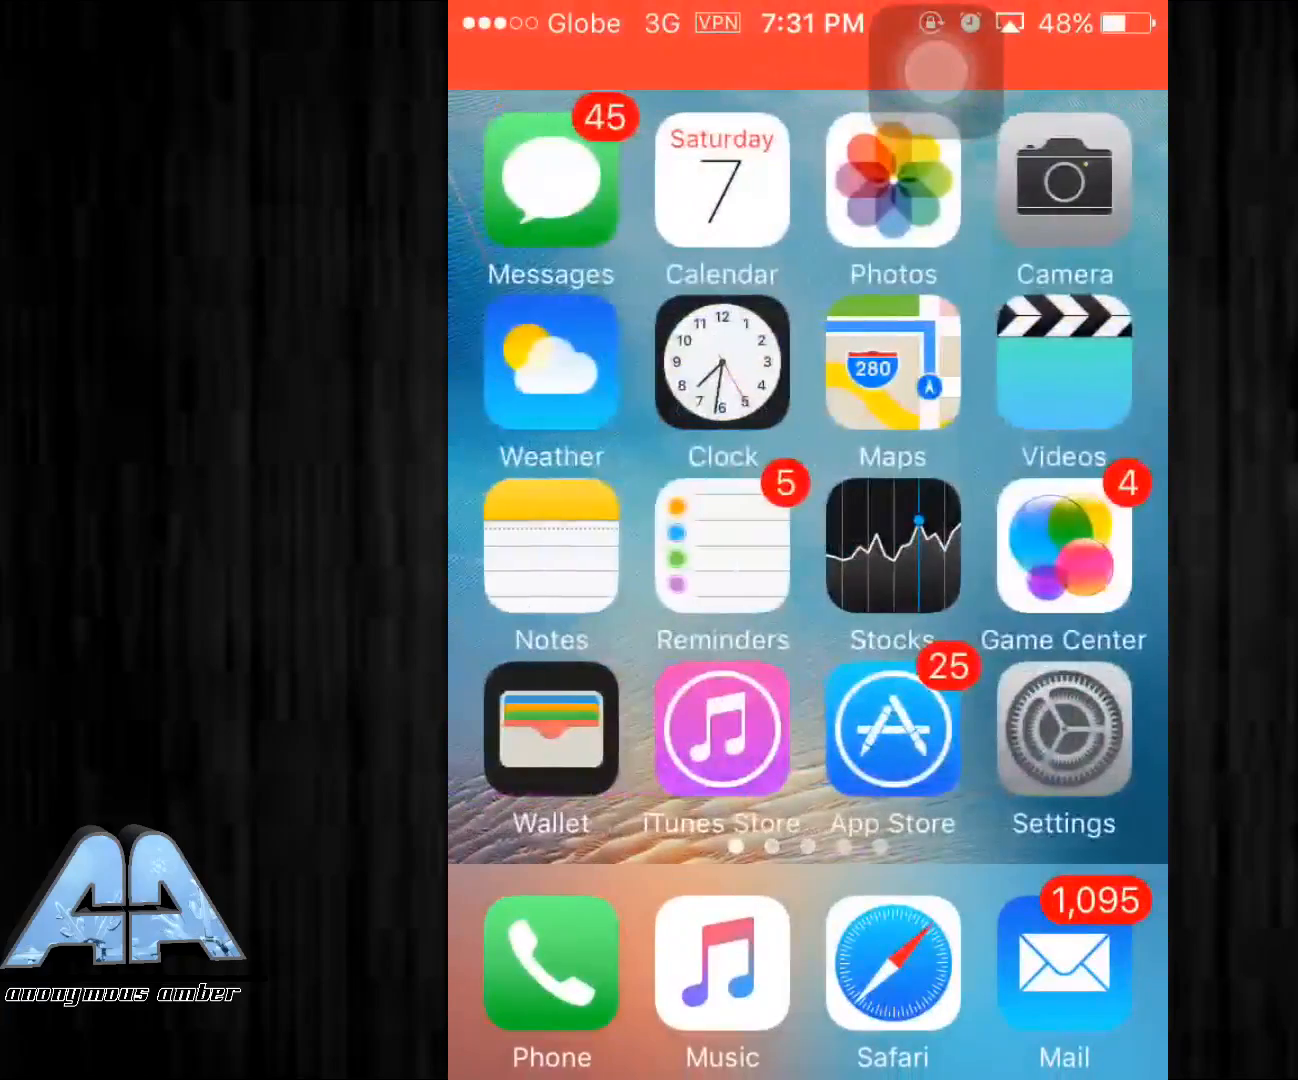
# Launch Safari from the iOS home screen.
pyautogui.click(893, 730)
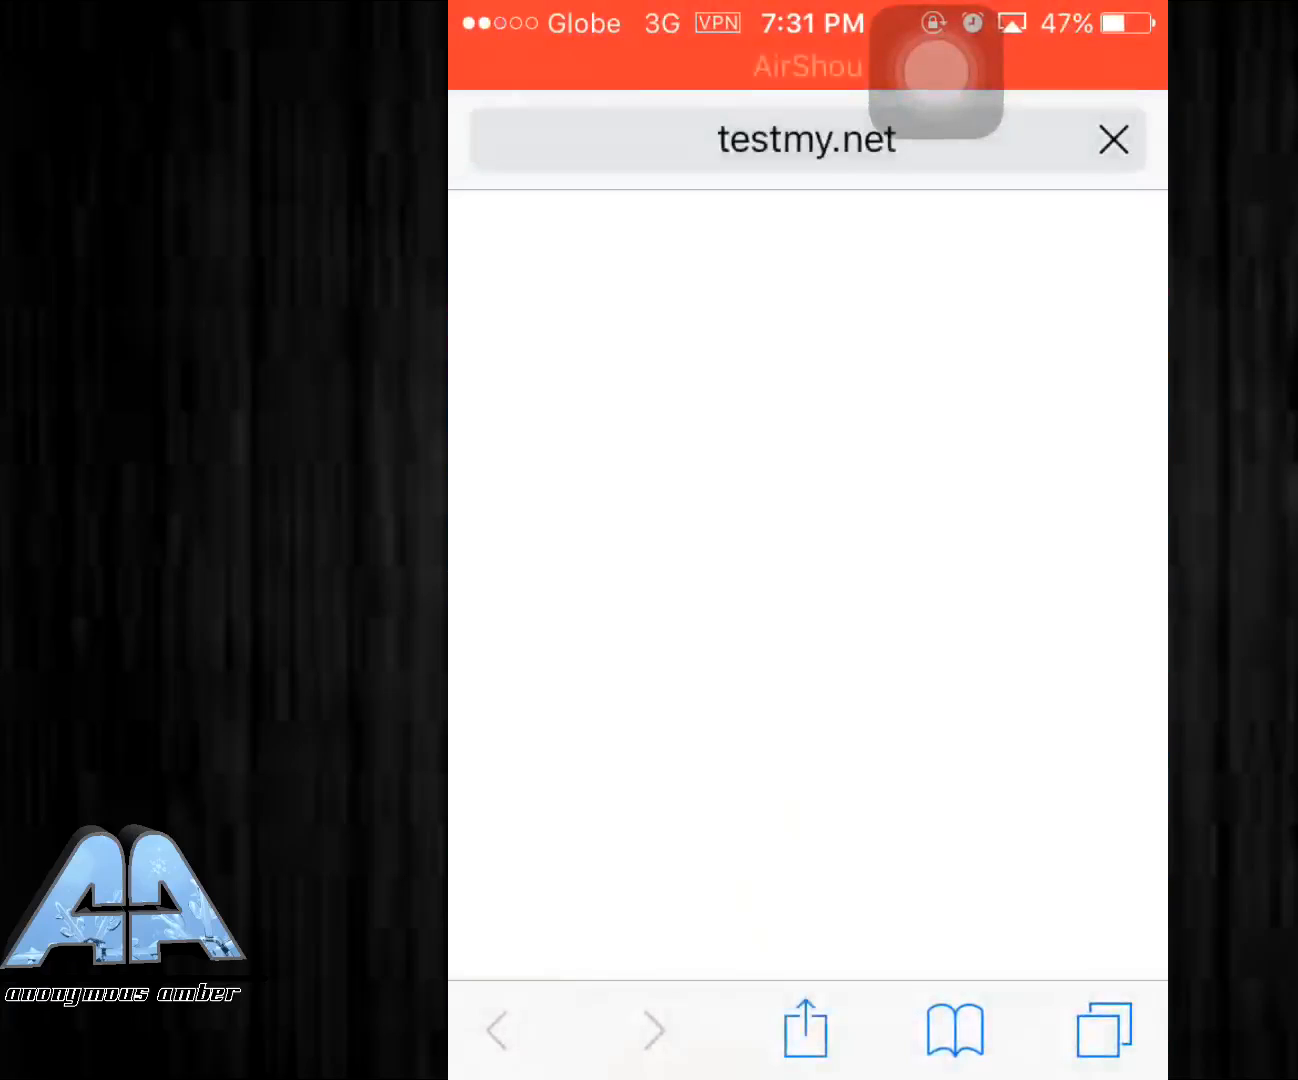
# Load tcpvpn.com and scroll to the UK server's Download Config (.ovpn) button.
pyautogui.click(795, 139)
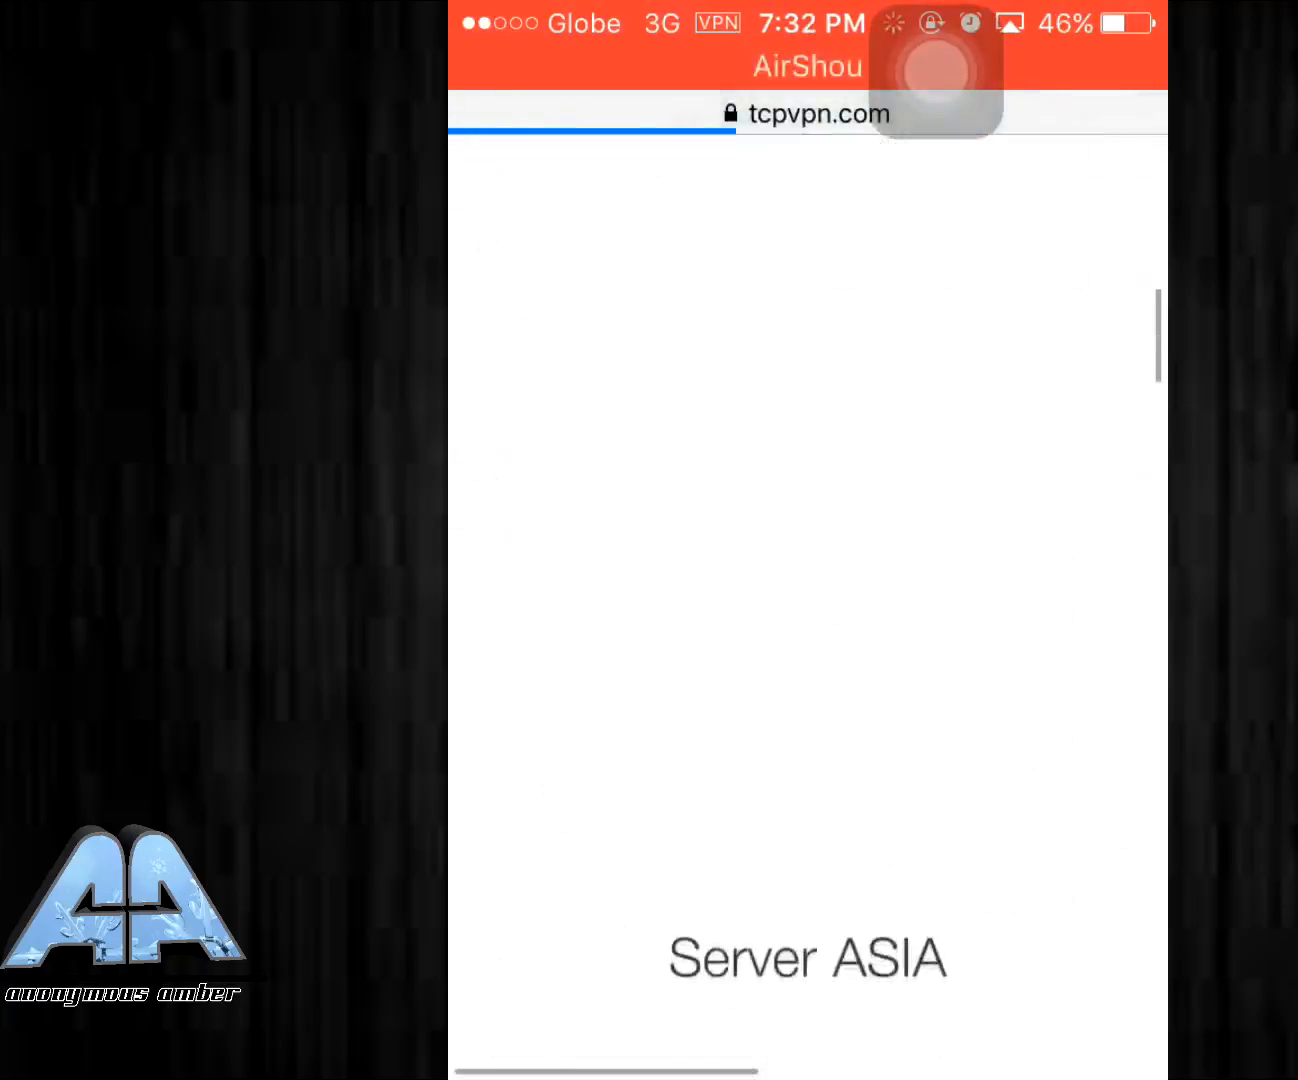
pyautogui.scroll(-3)
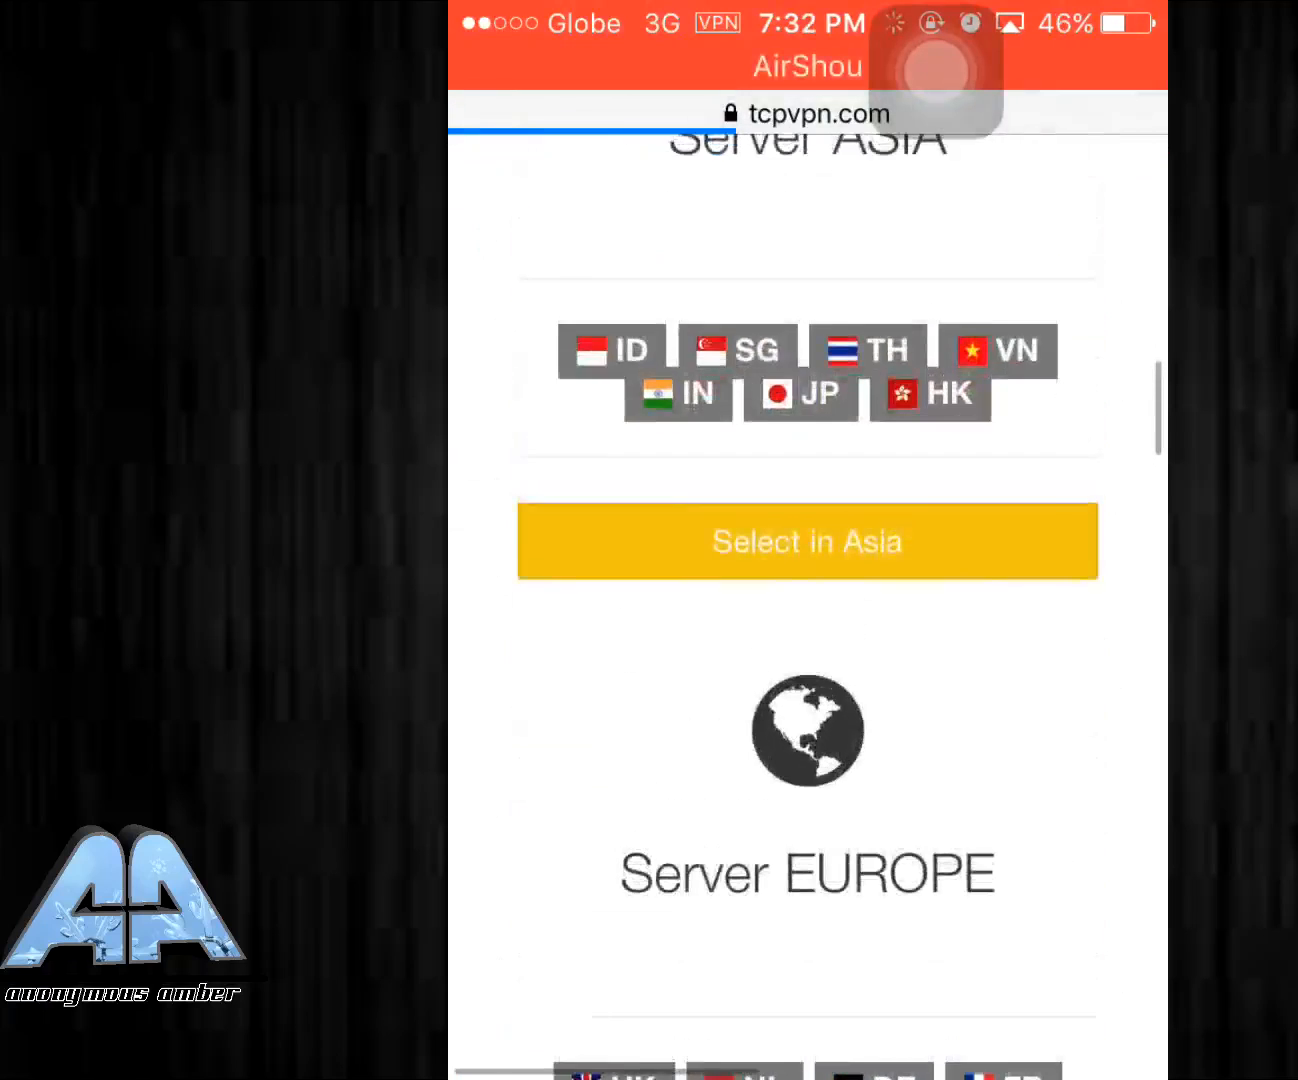
pyautogui.scroll(-3)
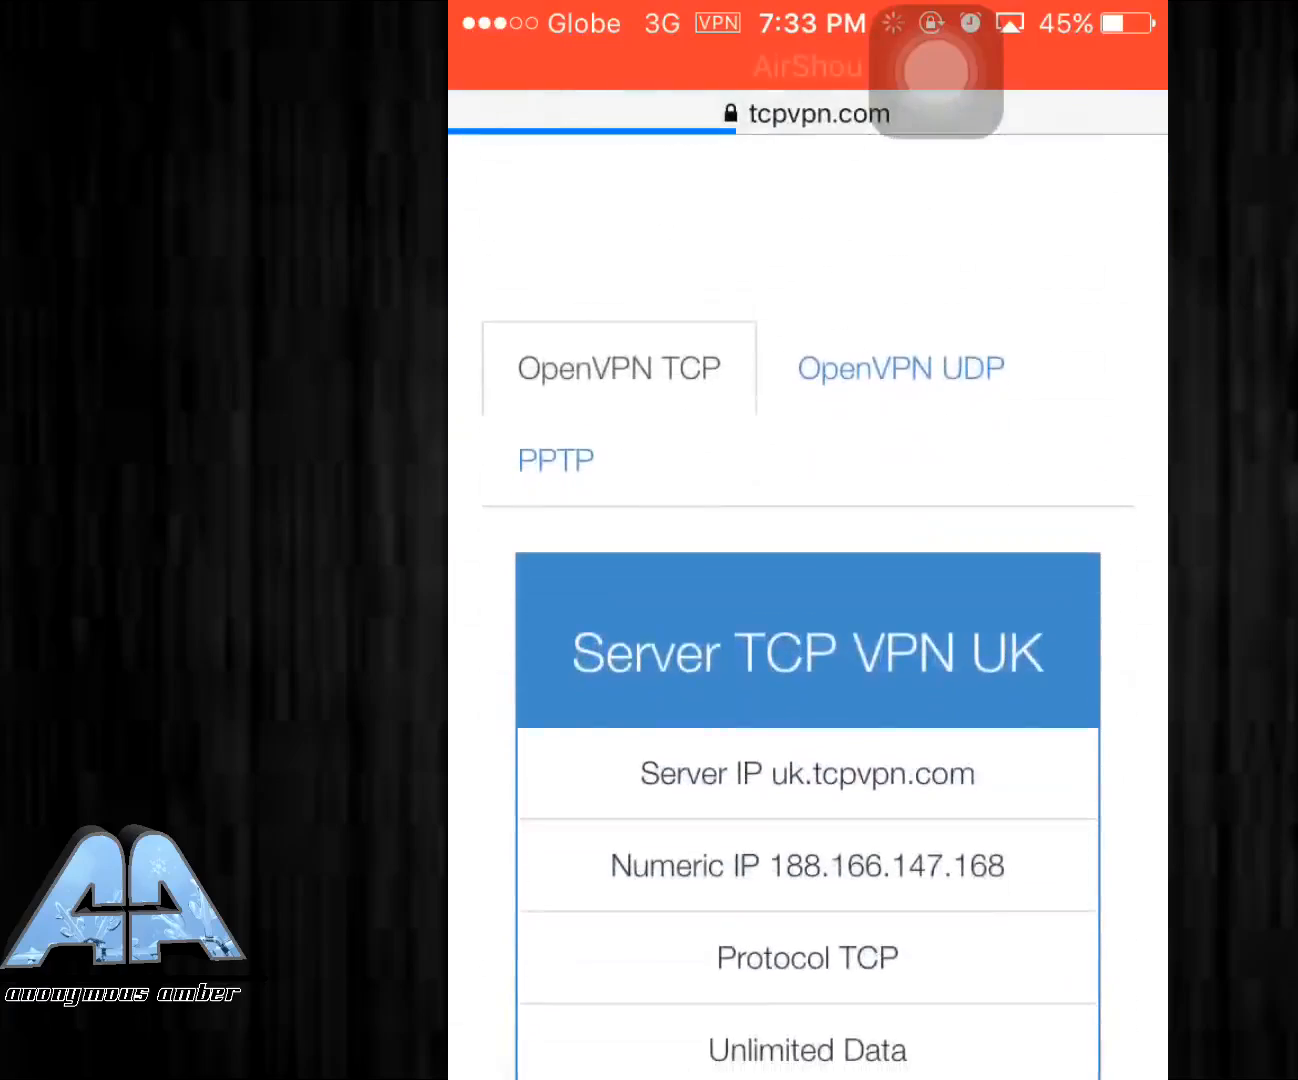
pyautogui.scroll(-3)
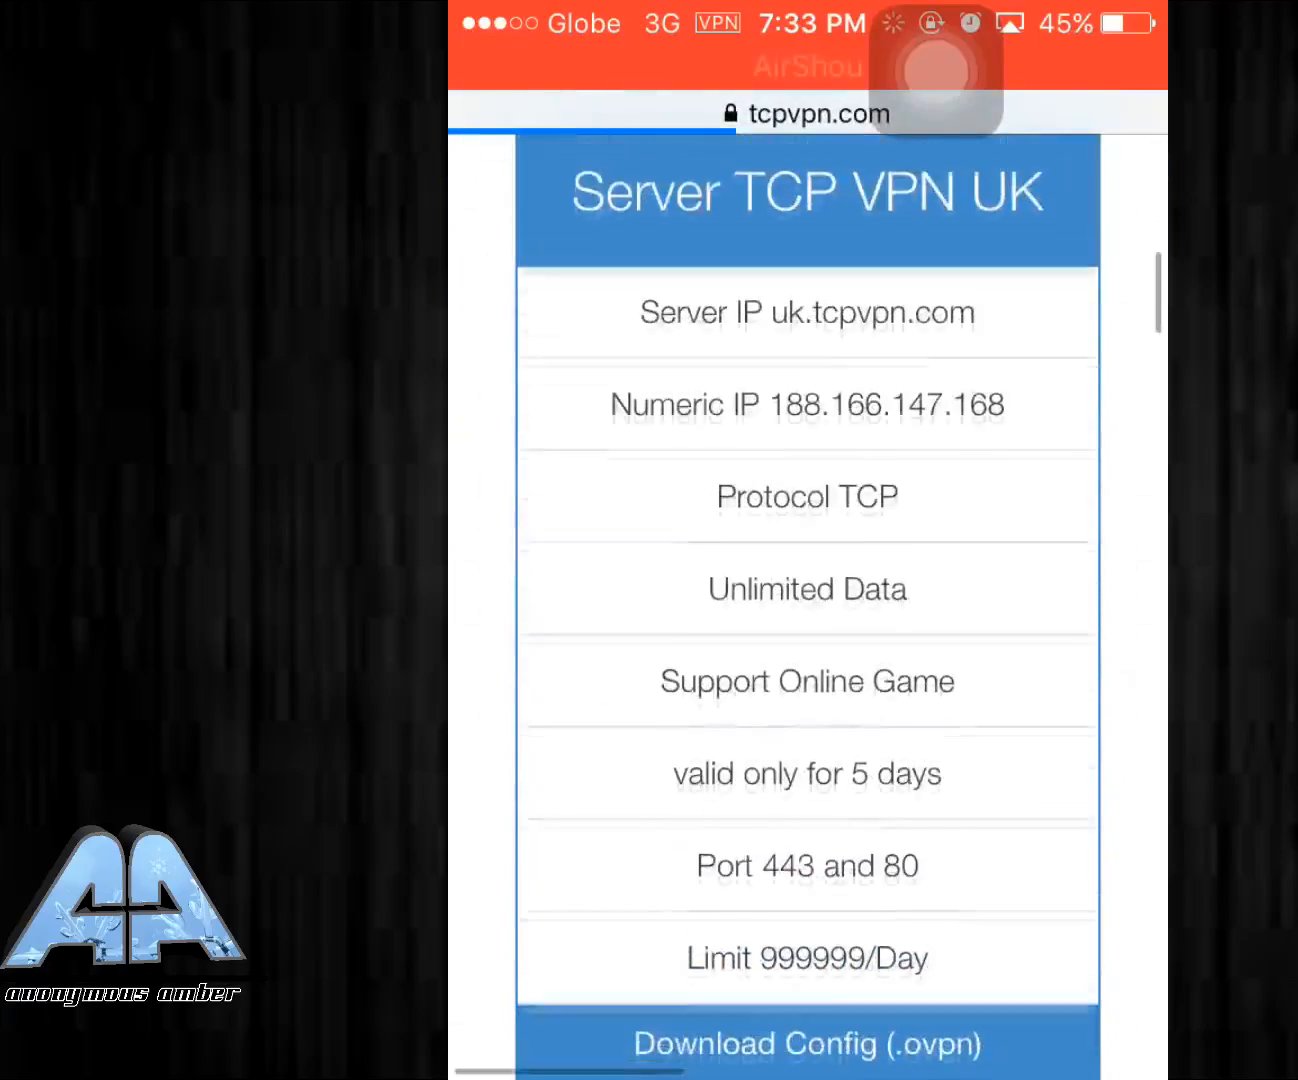
pyautogui.scroll(-3)
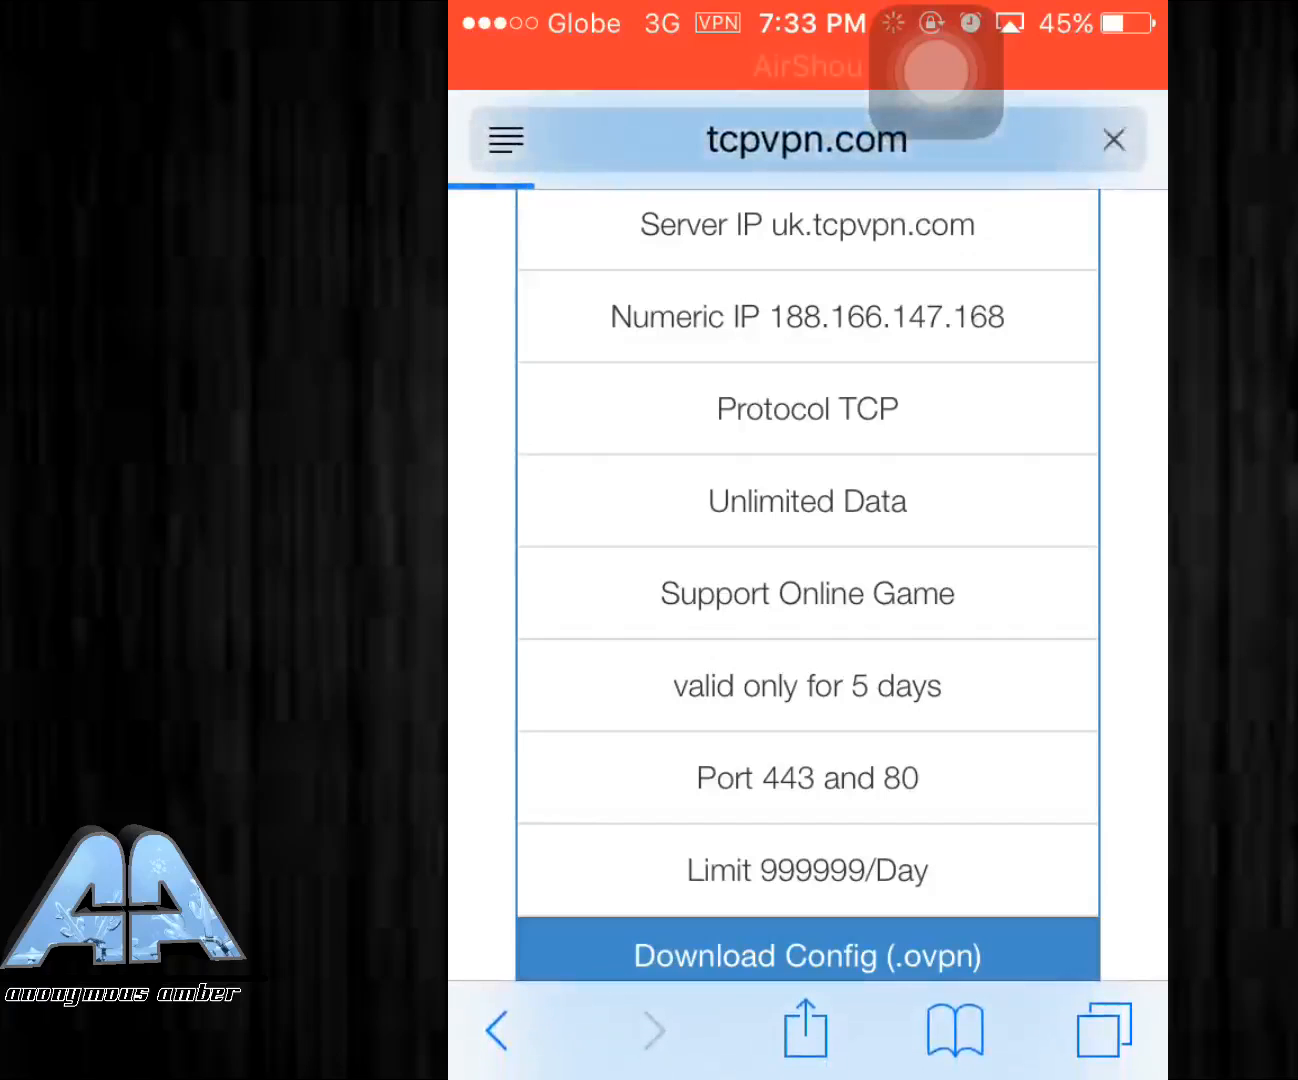
# Download the uk-tcpvpn.com.rar config and open it in Documents.
pyautogui.click(808, 955)
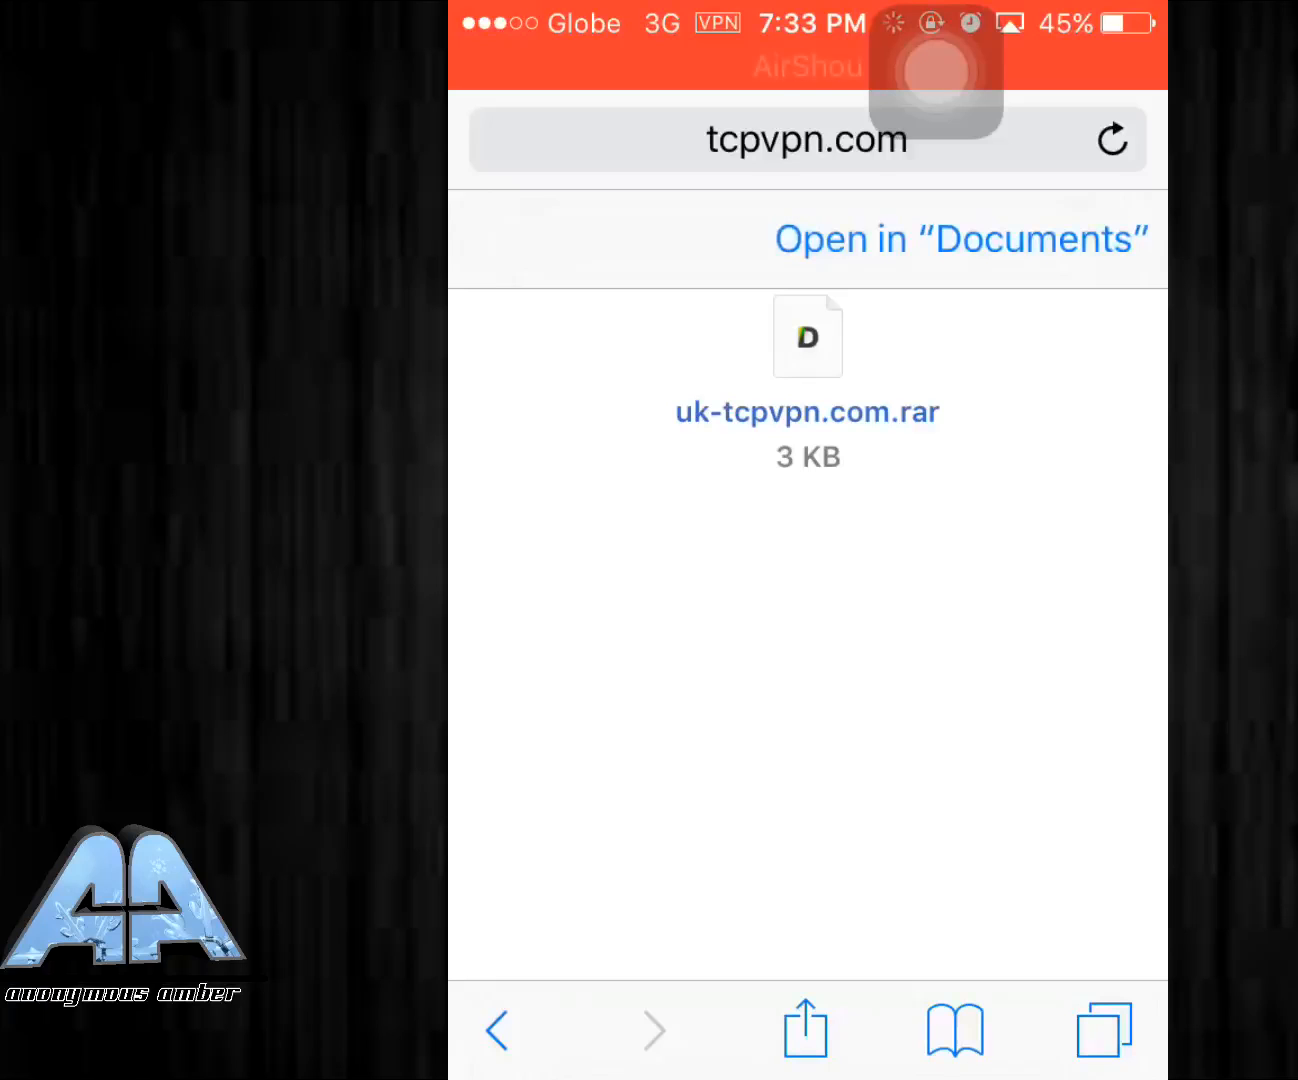
pyautogui.click(961, 239)
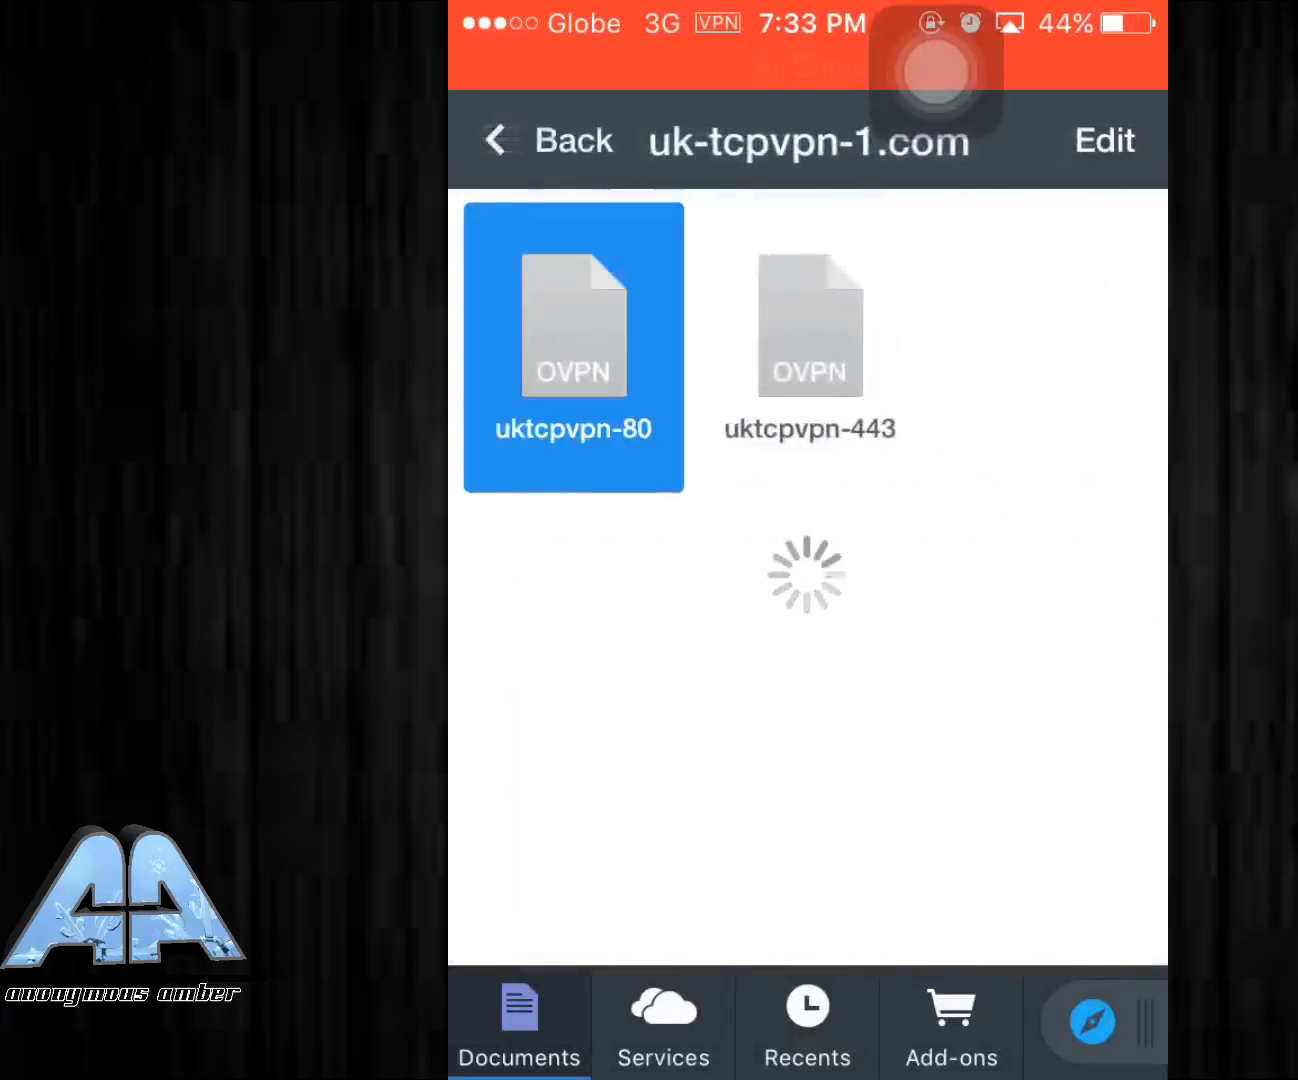
# Copy the http-proxy header lines from the older uktcpvpn-80 profile, then open the new one.
pyautogui.click(571, 325)
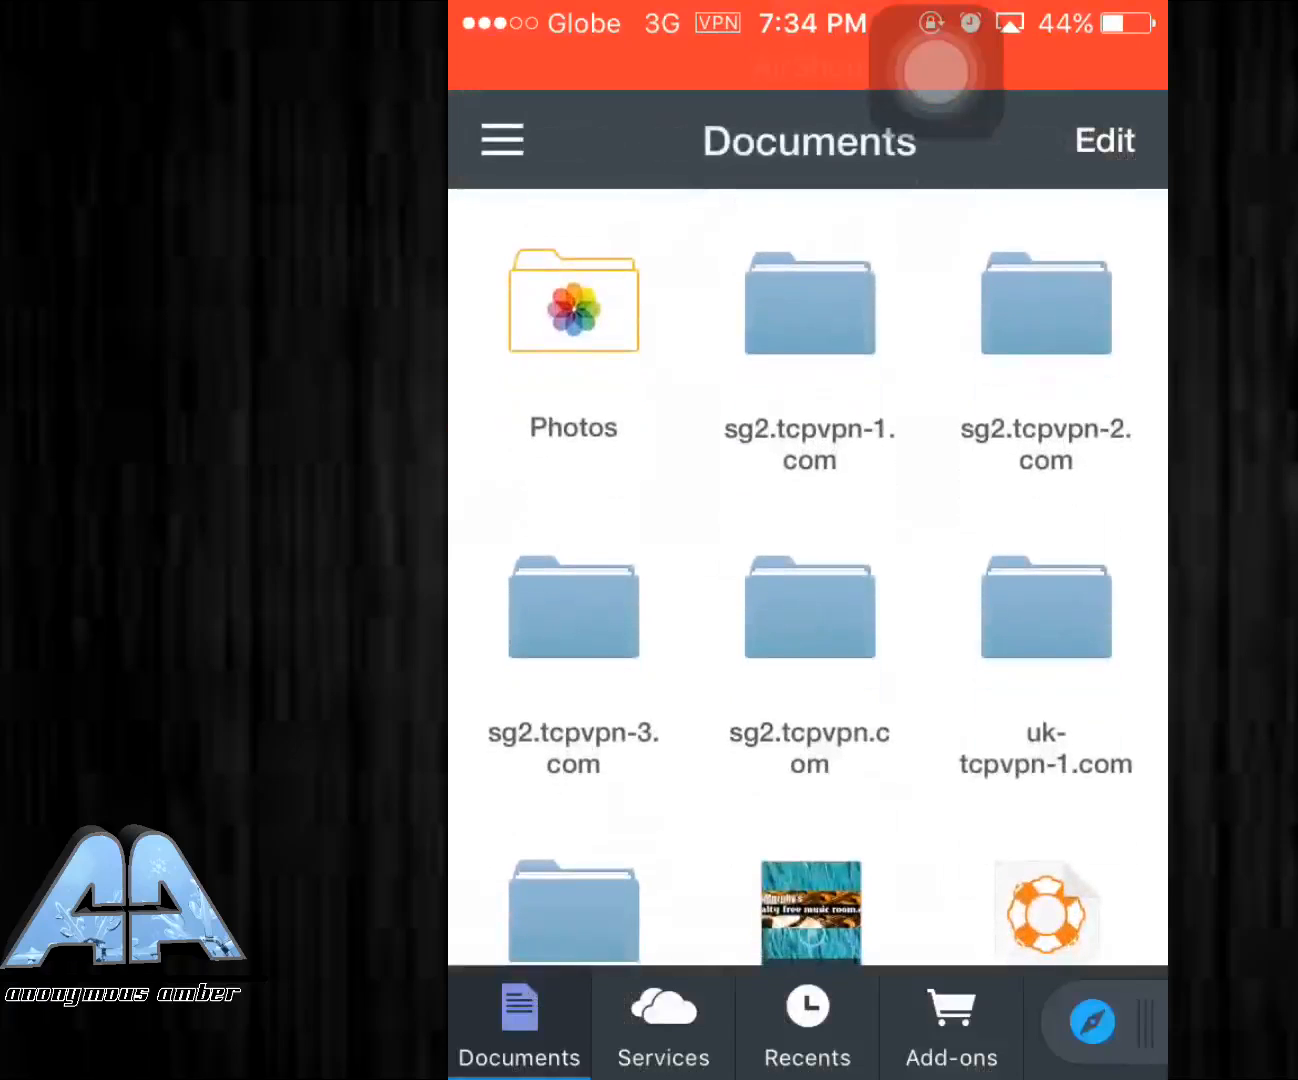
pyautogui.scroll(-3)
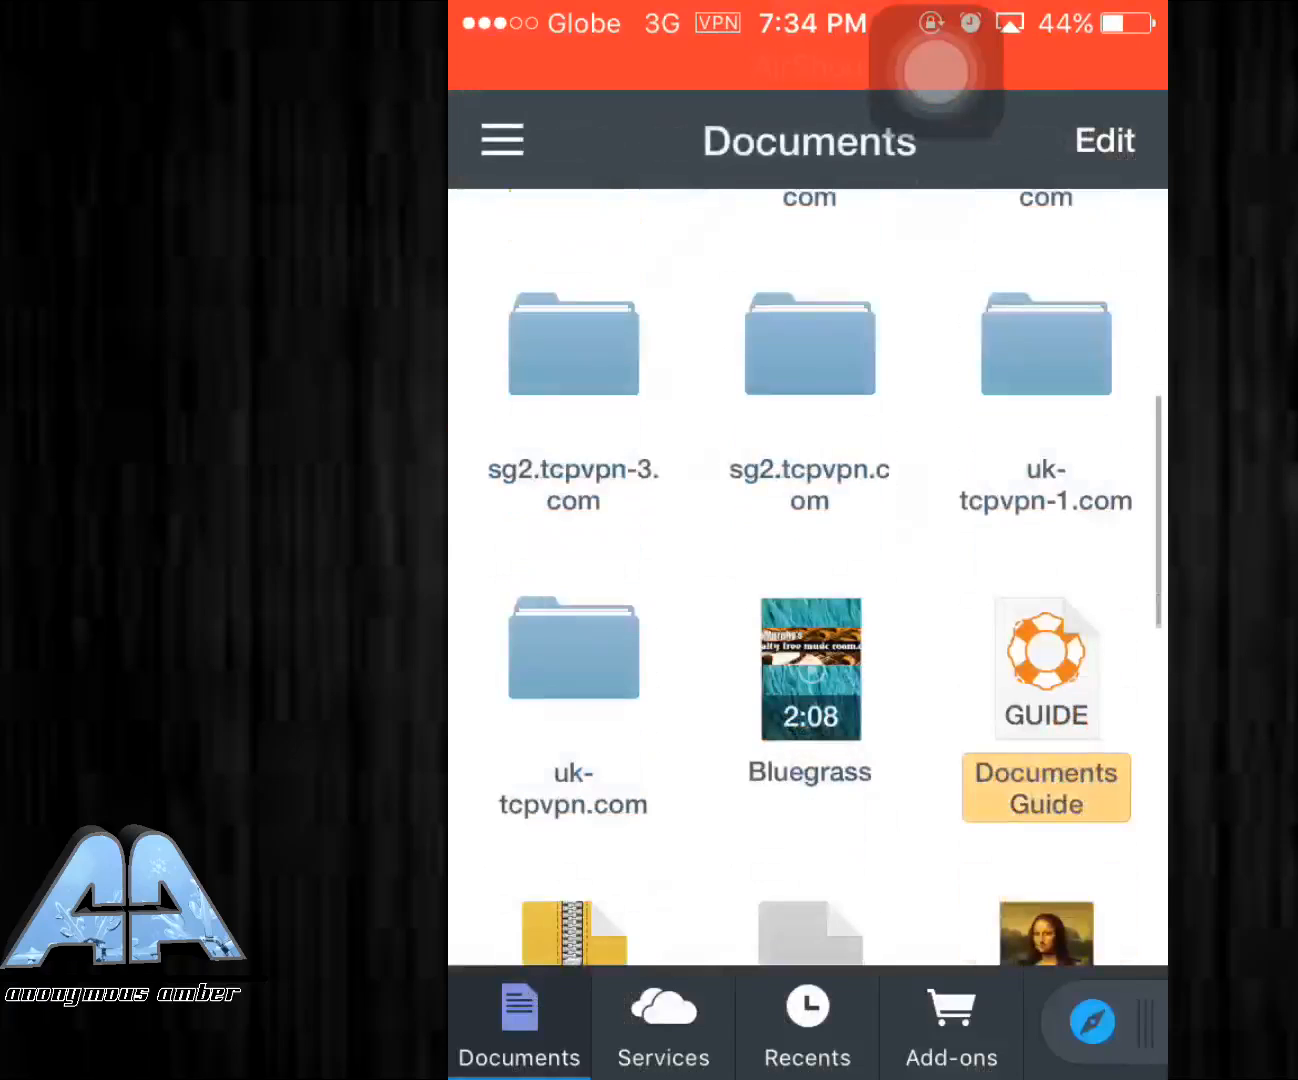
pyautogui.click(573, 648)
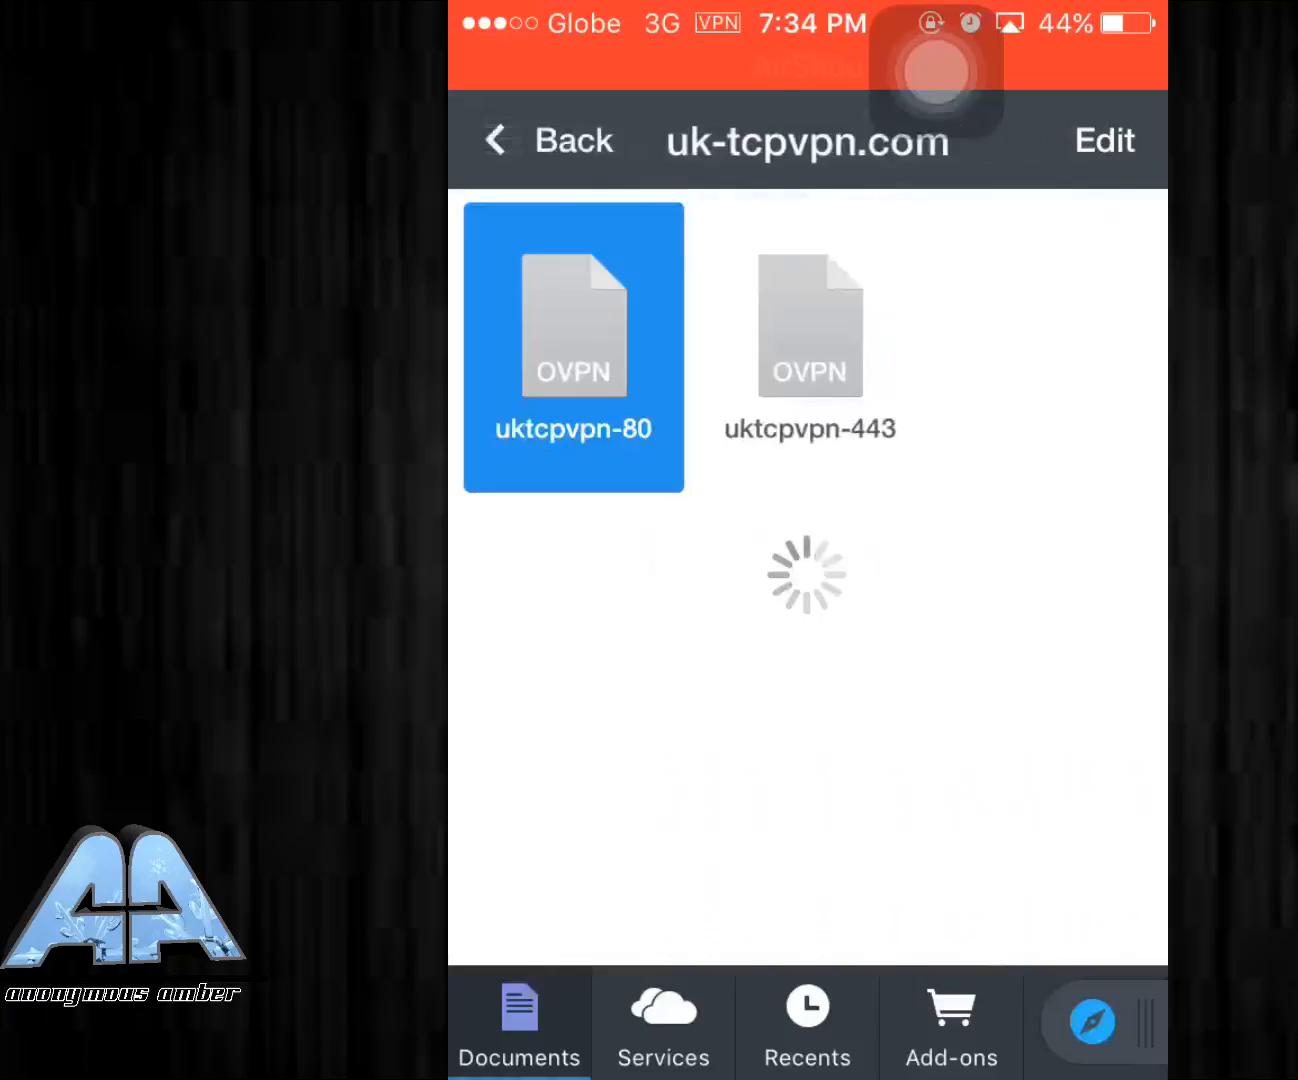
pyautogui.click(571, 350)
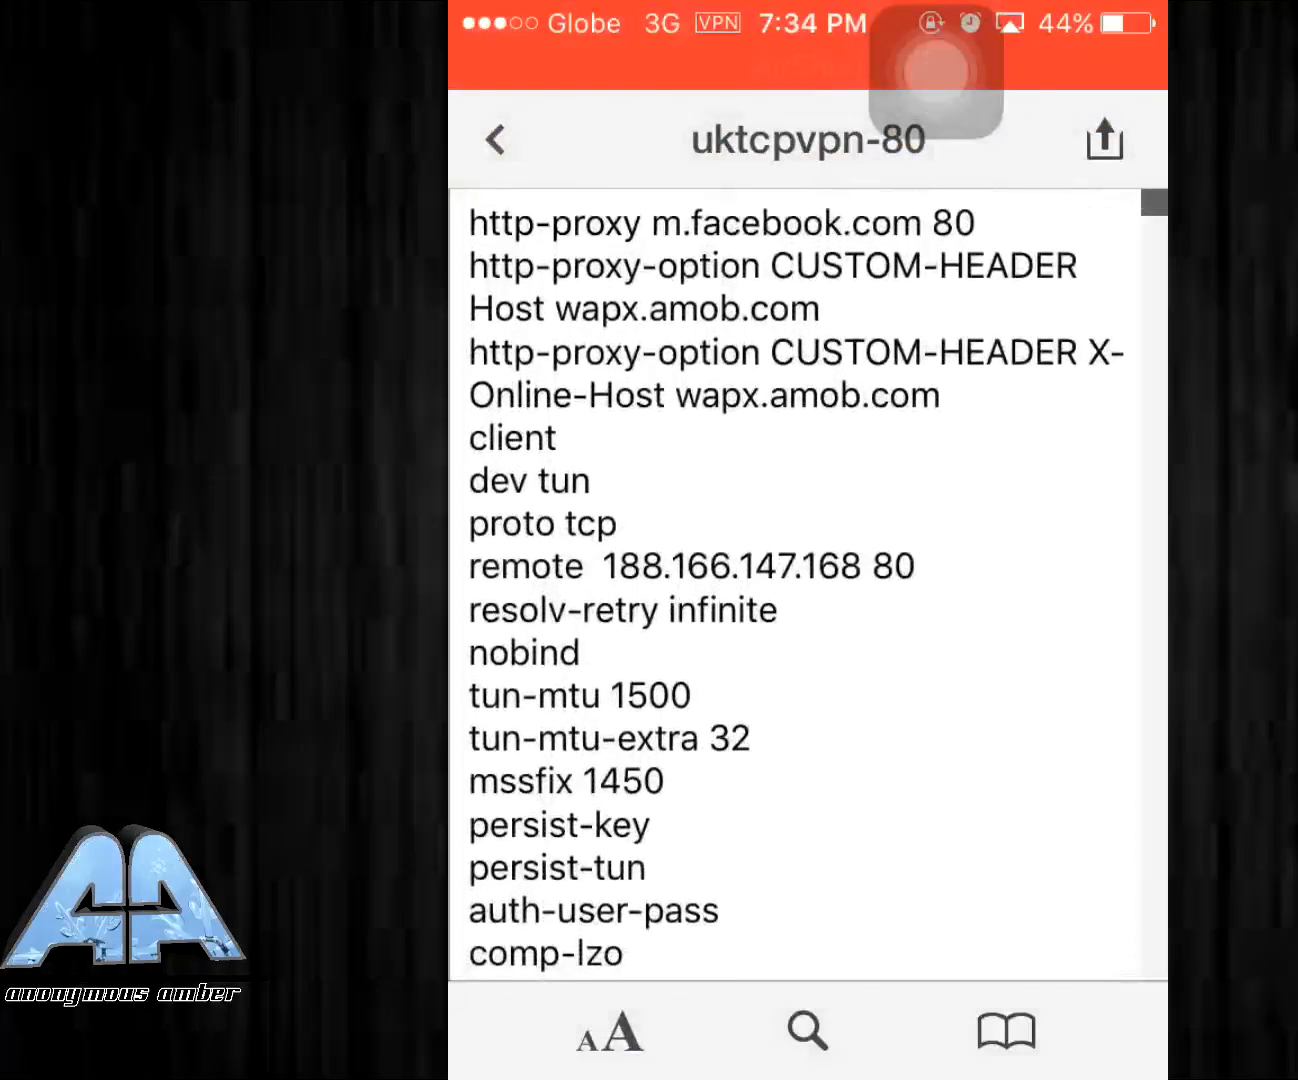
pyautogui.click(538, 222)
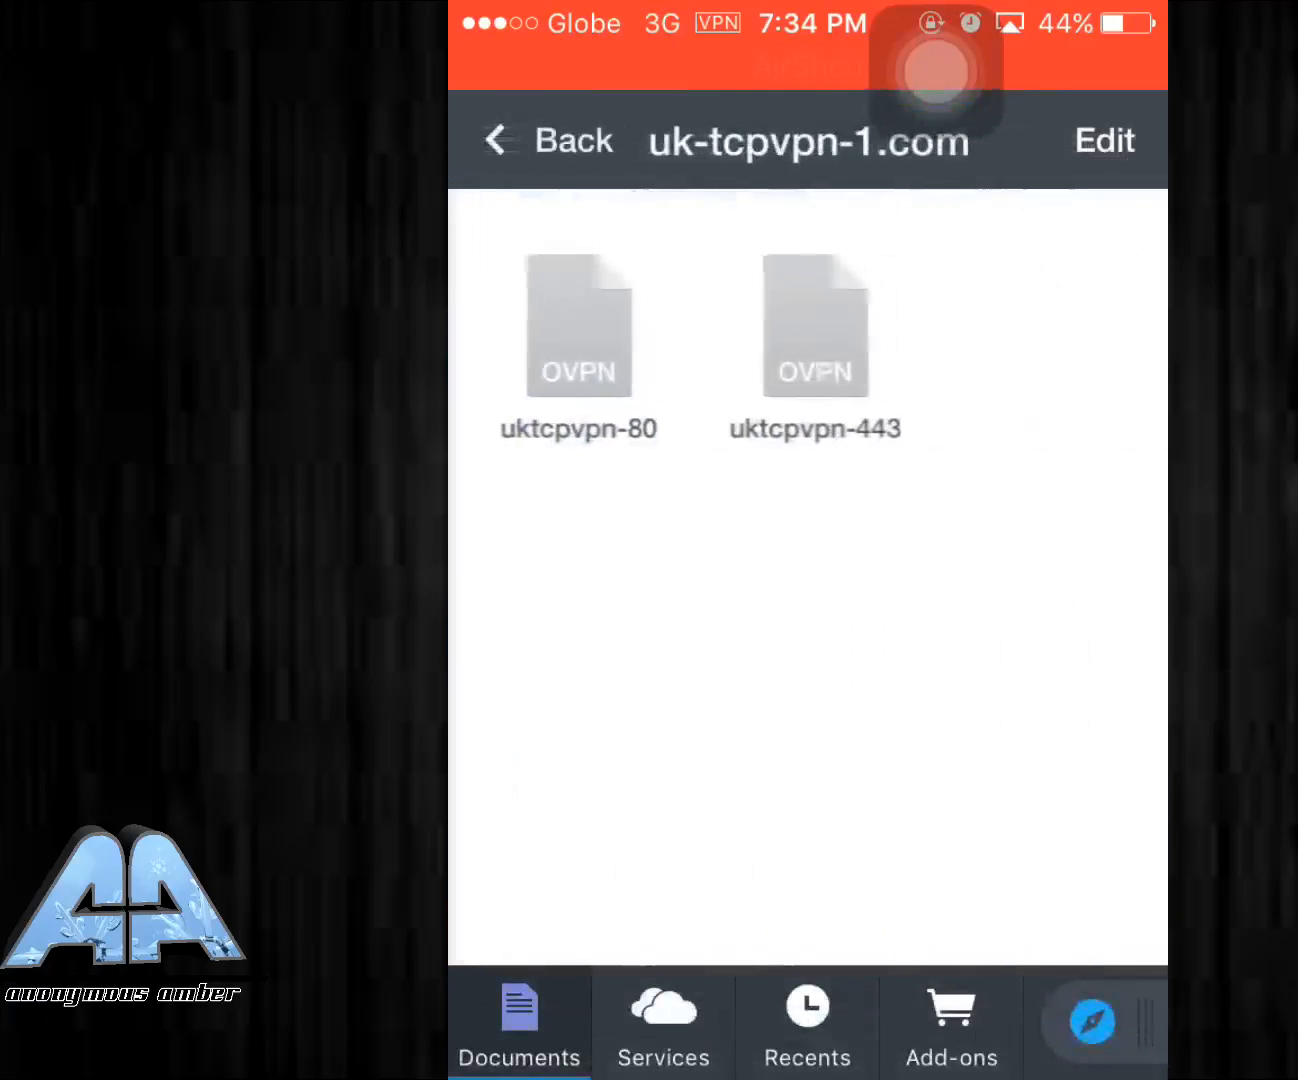
pyautogui.click(579, 325)
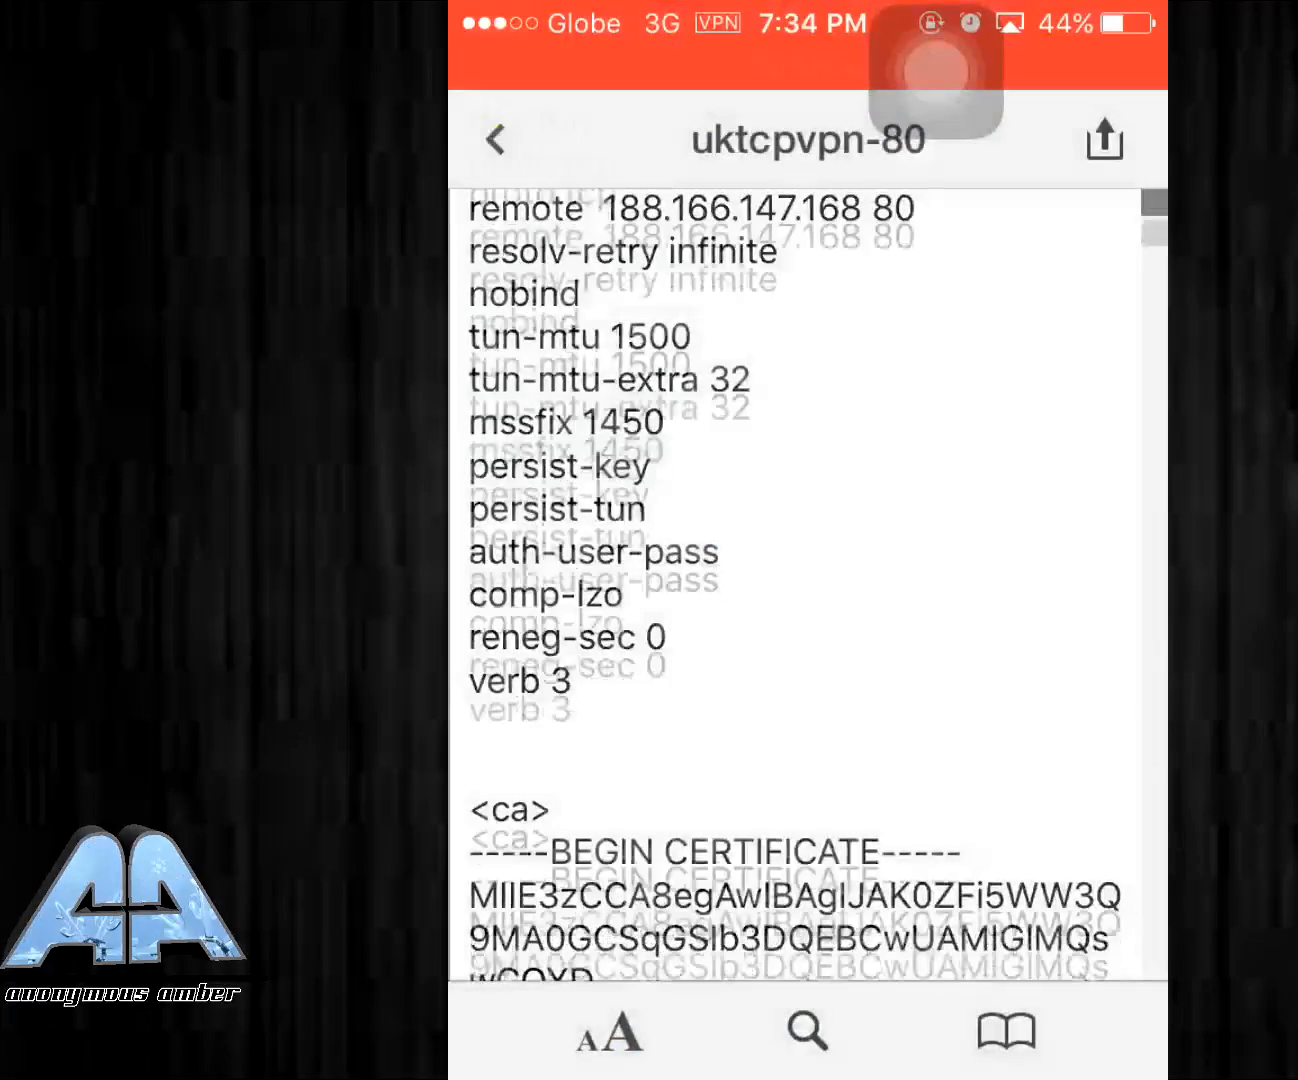
# Paste the http-proxy header lines on a new line above 'client' in uktcpvpn-80.
pyautogui.click(548, 222)
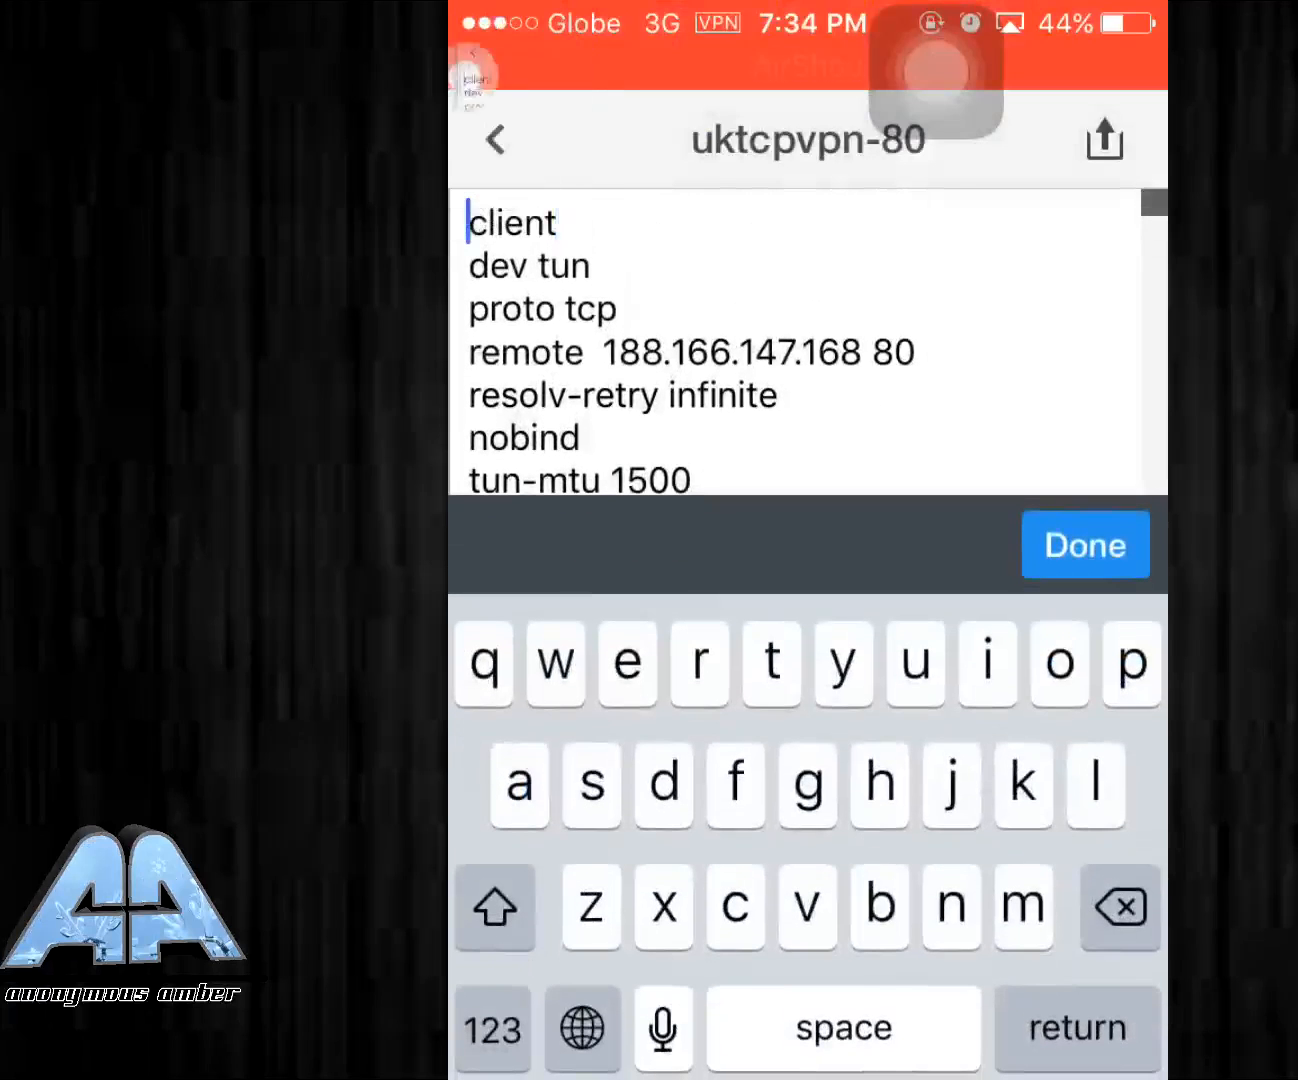
pyautogui.press('return')
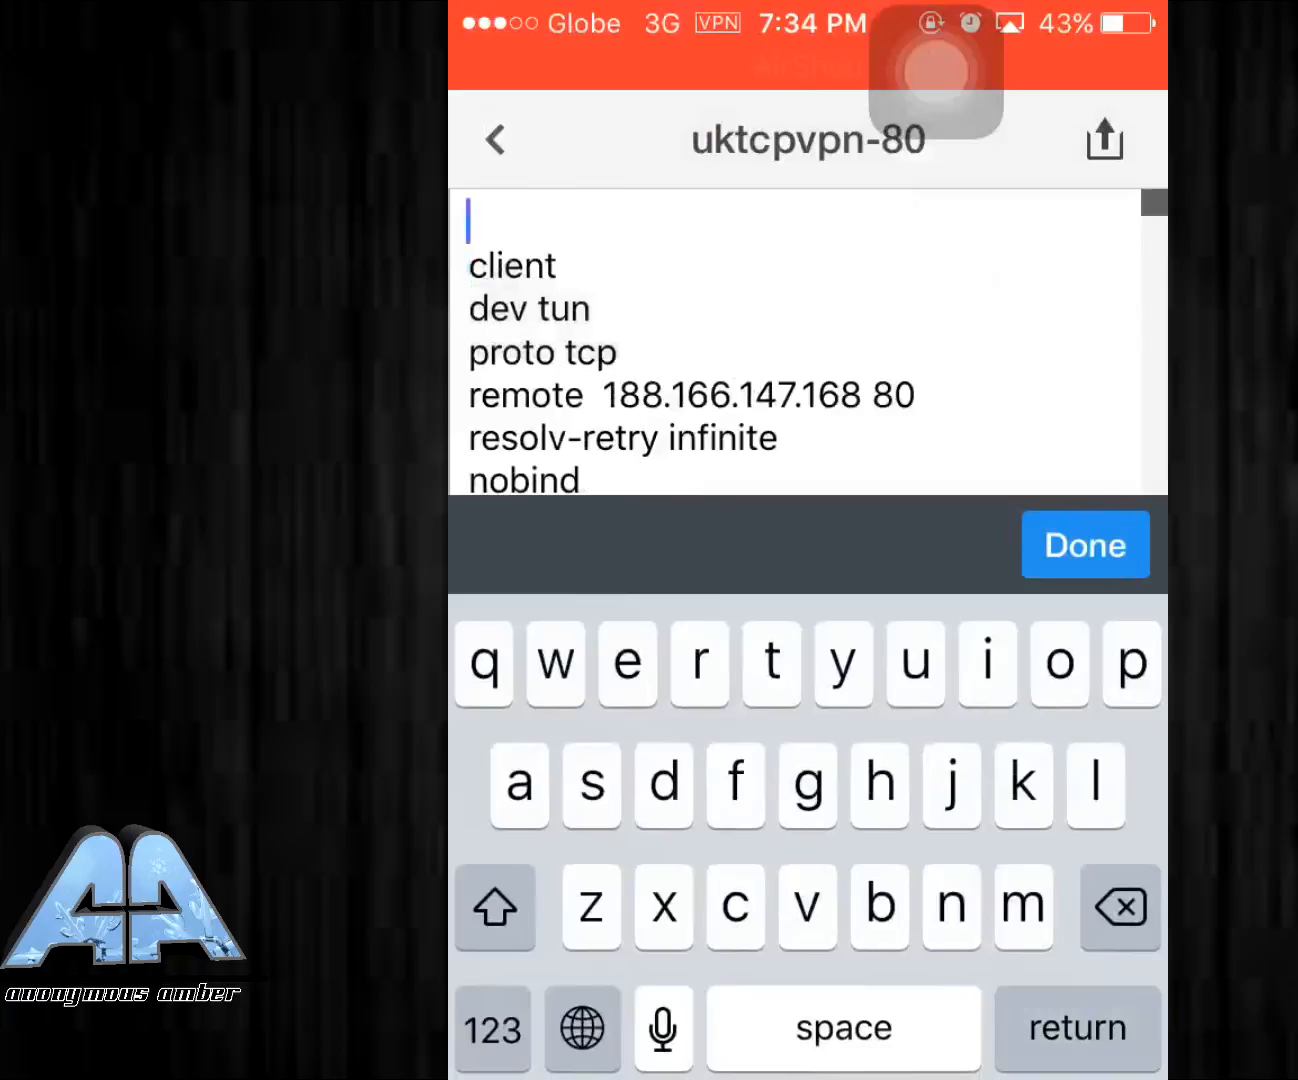
pyautogui.click(472, 216)
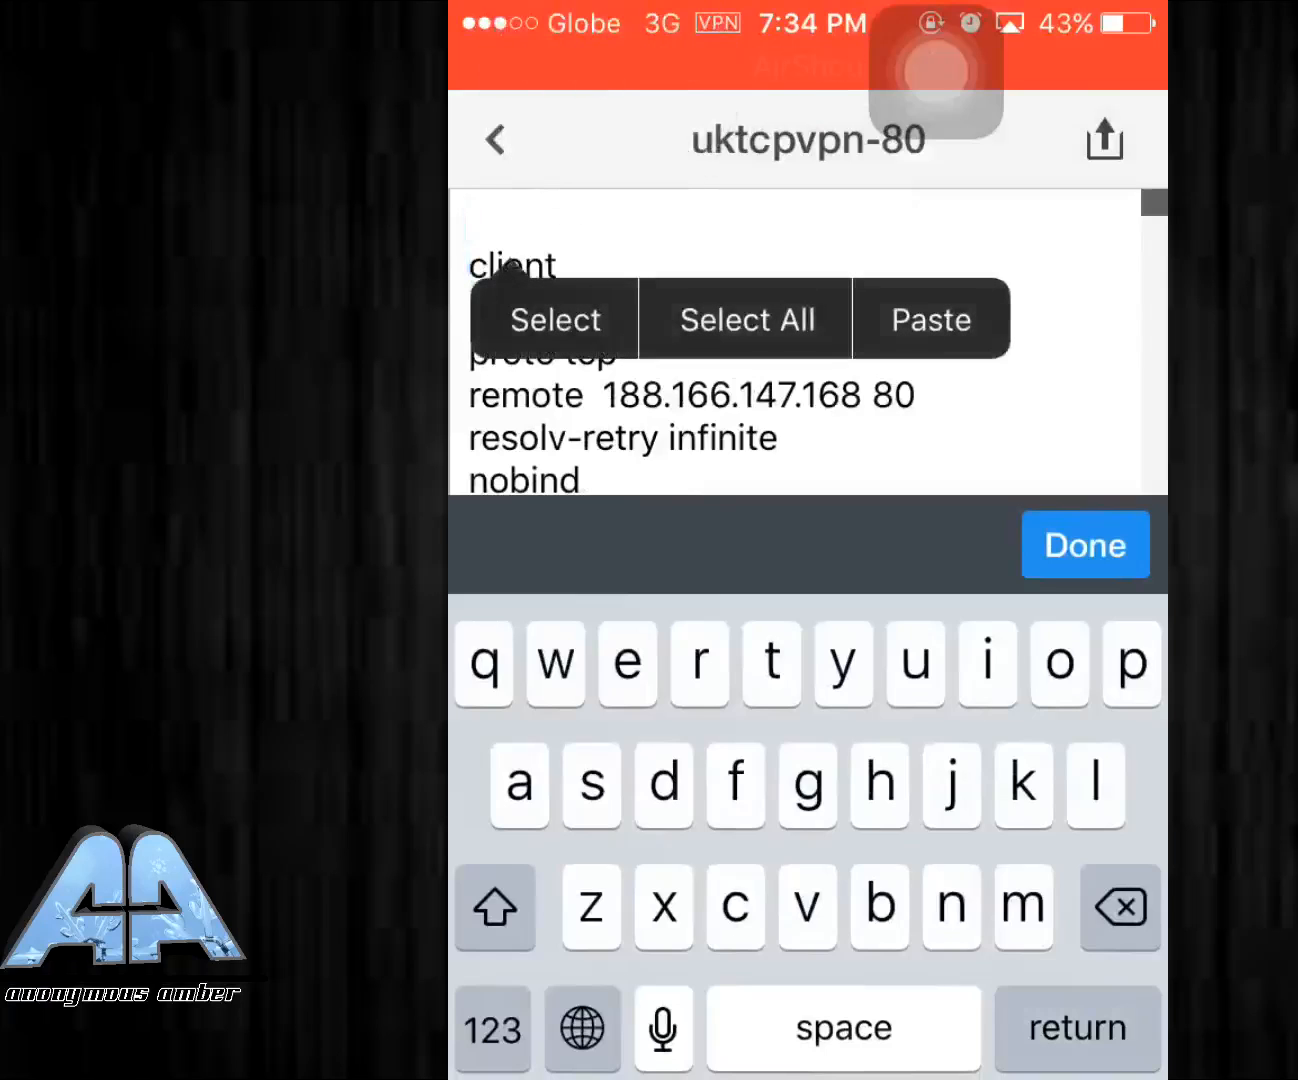
pyautogui.click(929, 319)
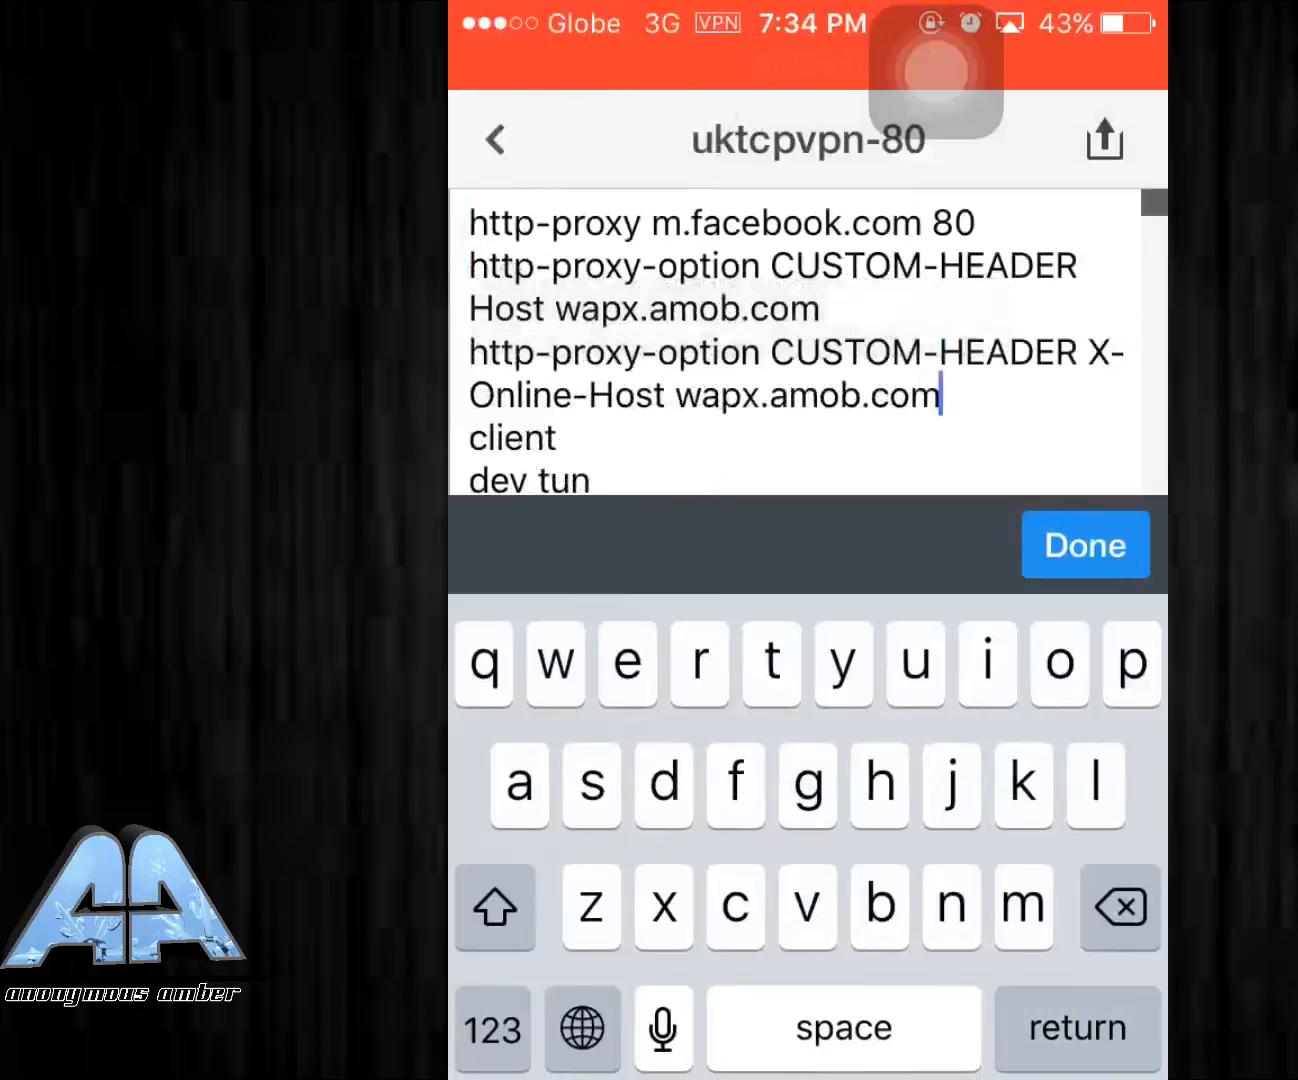
pyautogui.click(1084, 545)
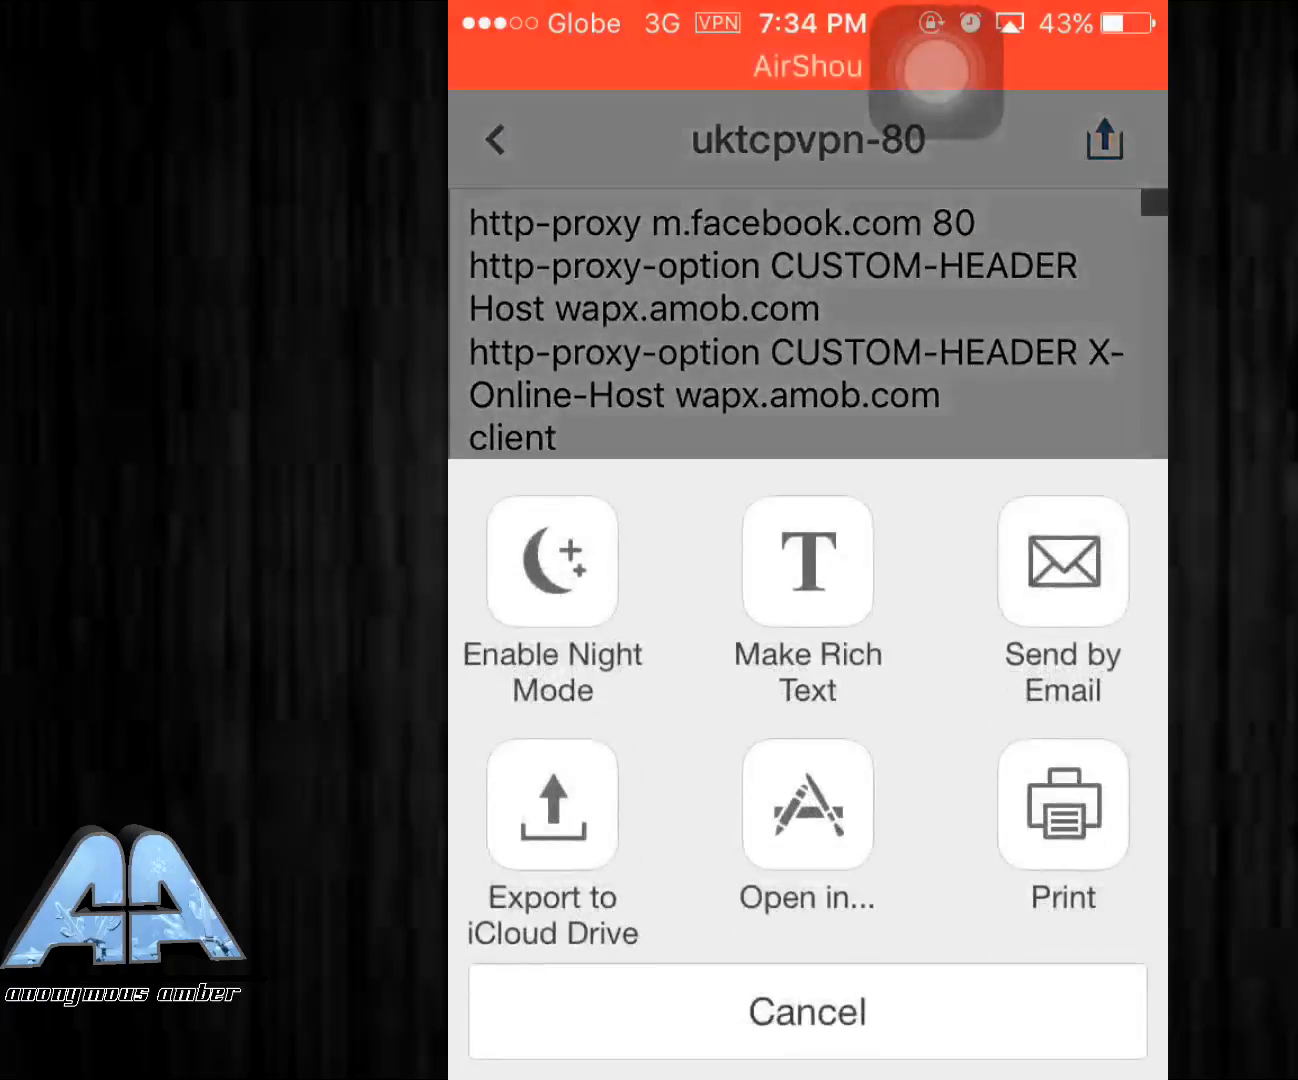
# Share the edited uktcpvpn-80 profile via Copy to OpenVPN.
pyautogui.click(806, 1014)
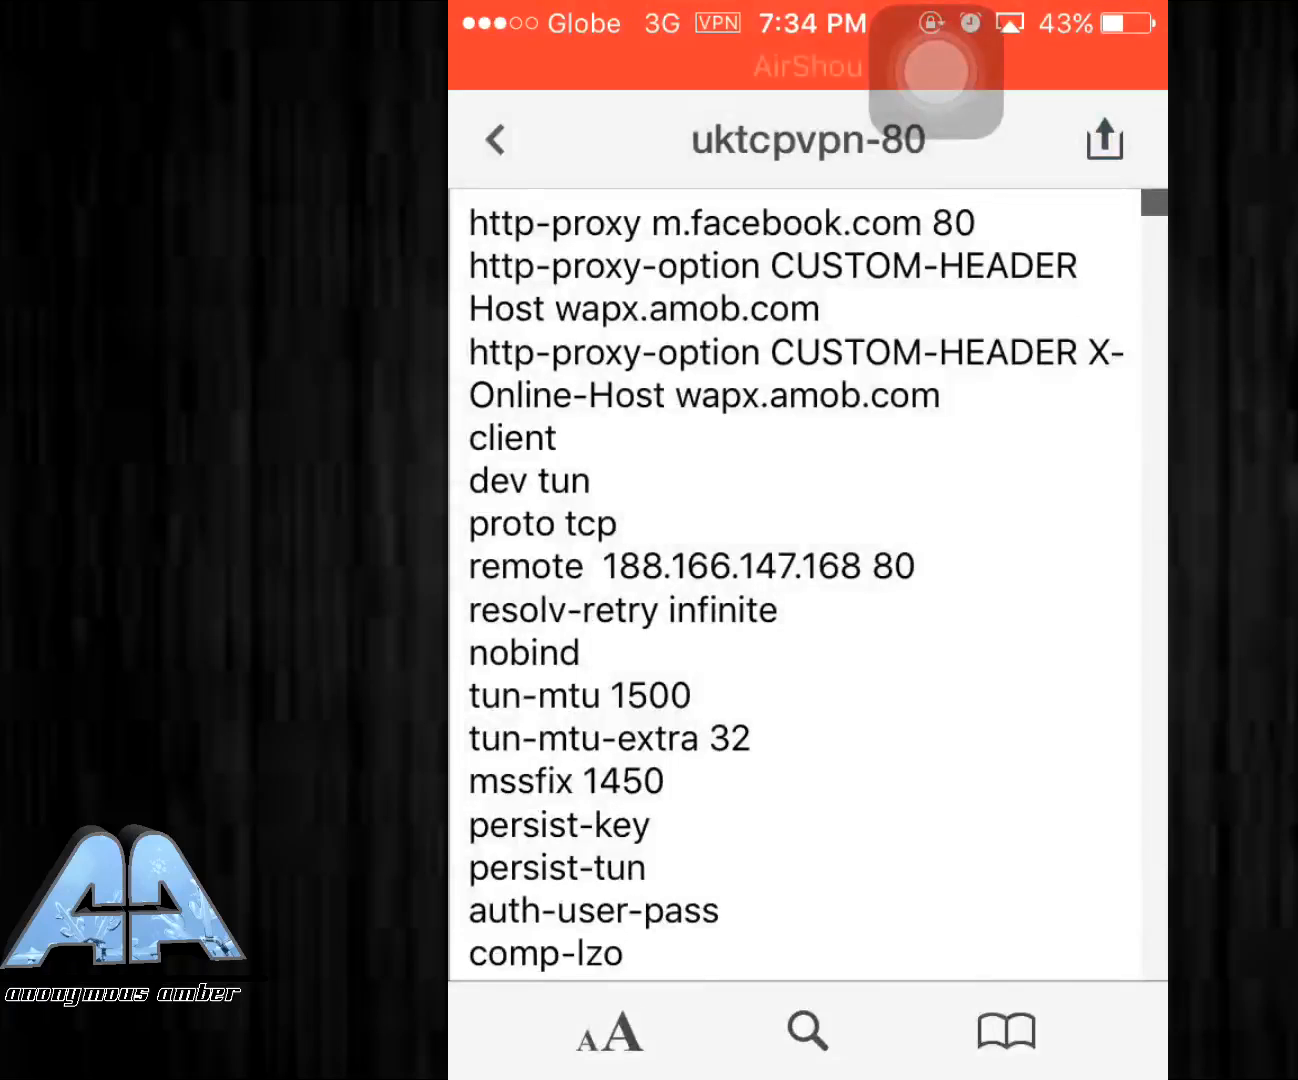
pyautogui.click(1101, 140)
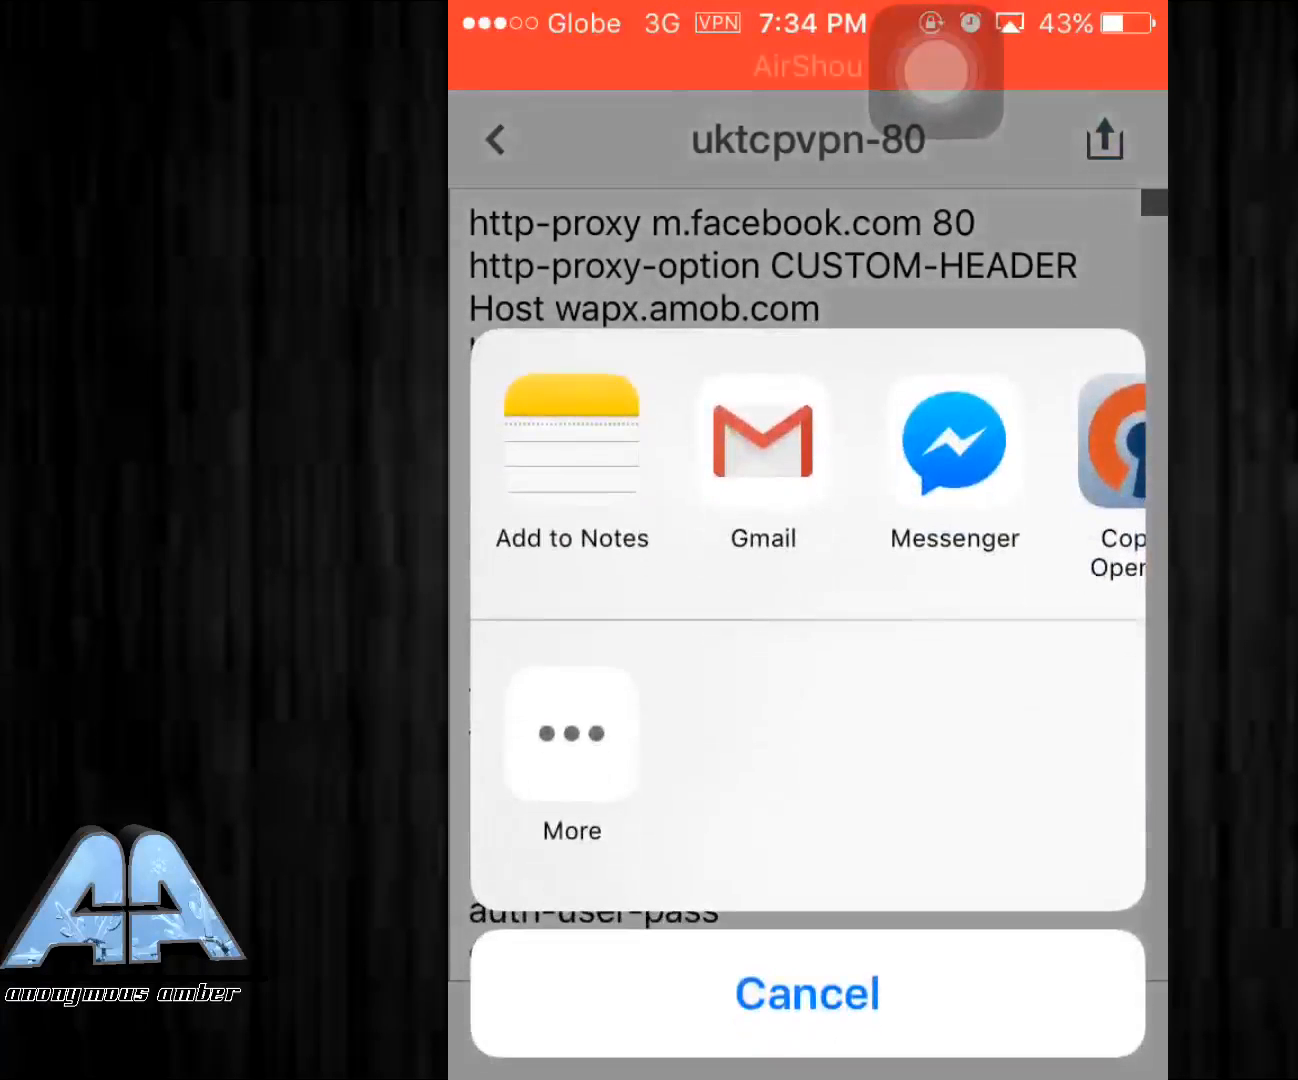
pyautogui.click(807, 993)
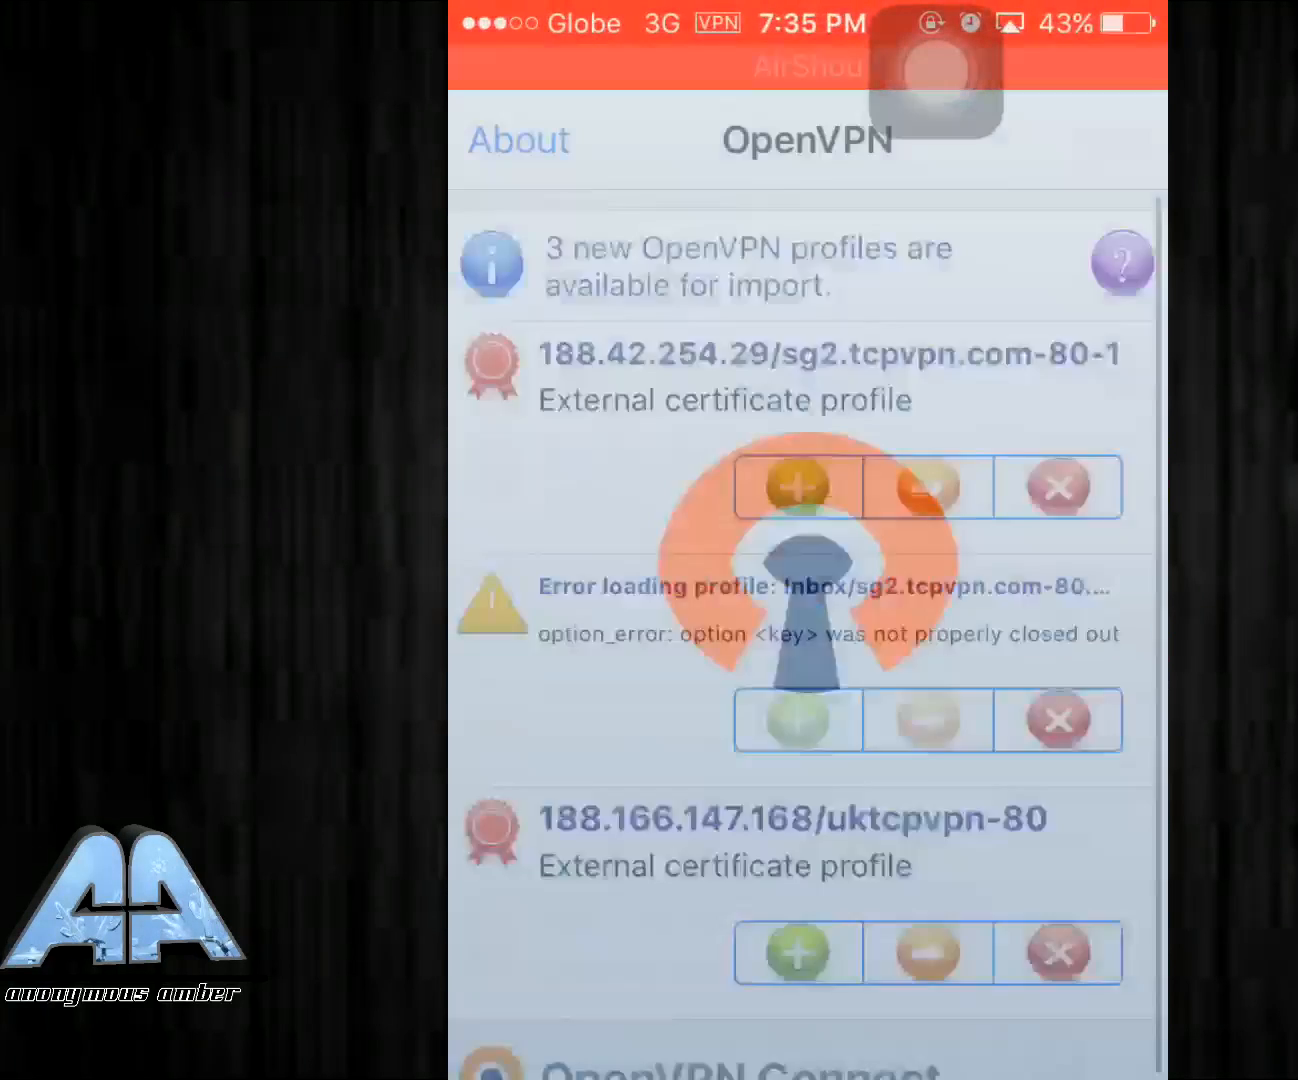
# Import the uktcpvpn-80 profile using its green plus button in OpenVPN Connect.
pyautogui.scroll(-3)
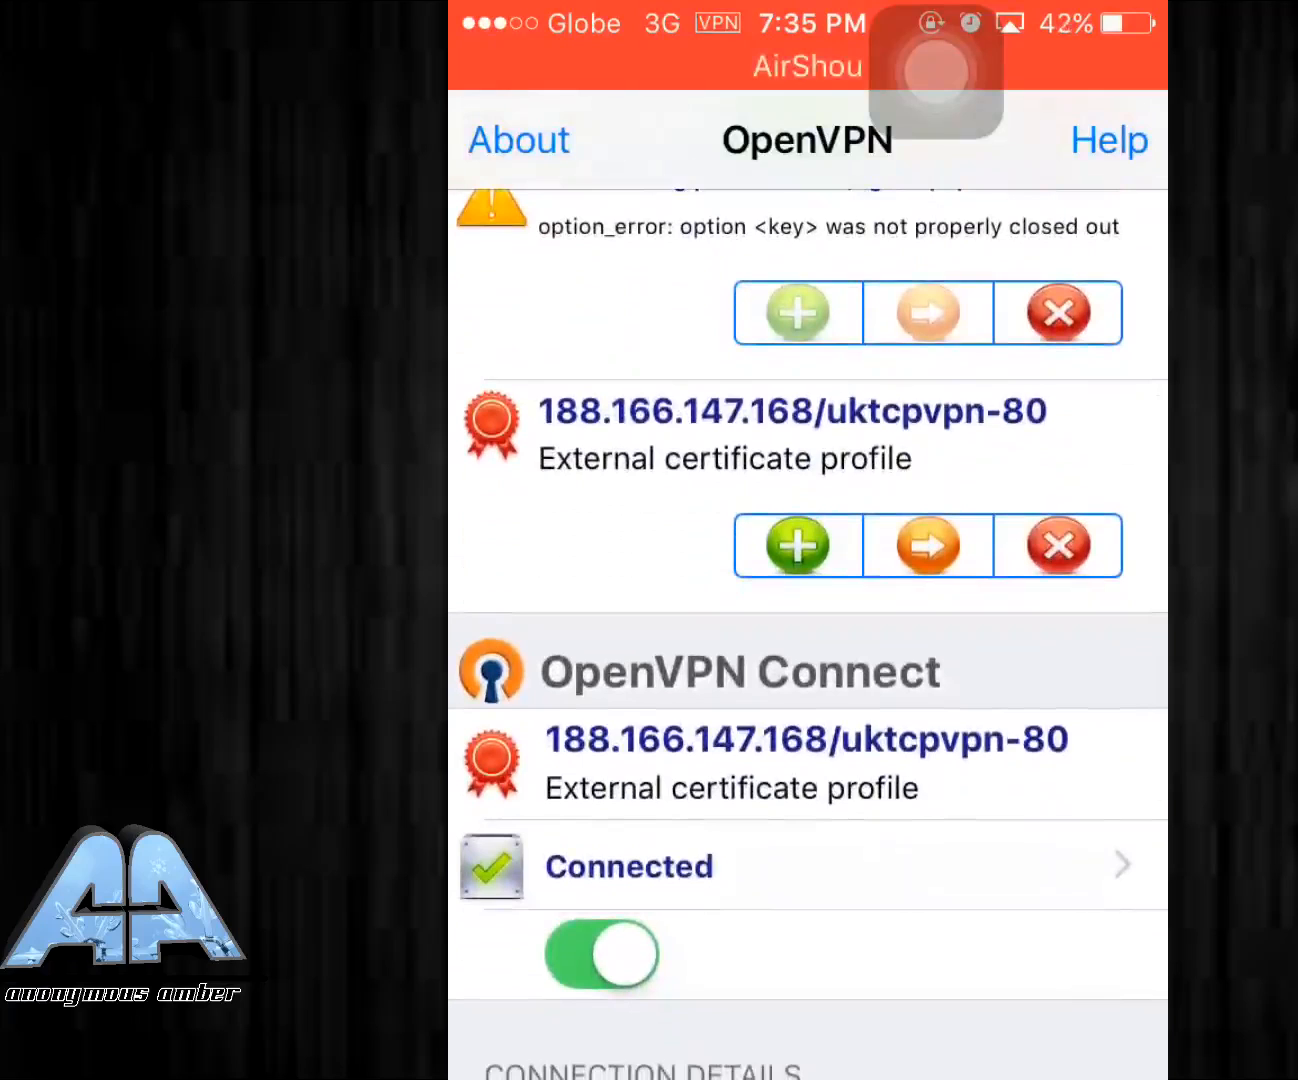
pyautogui.scroll(-3)
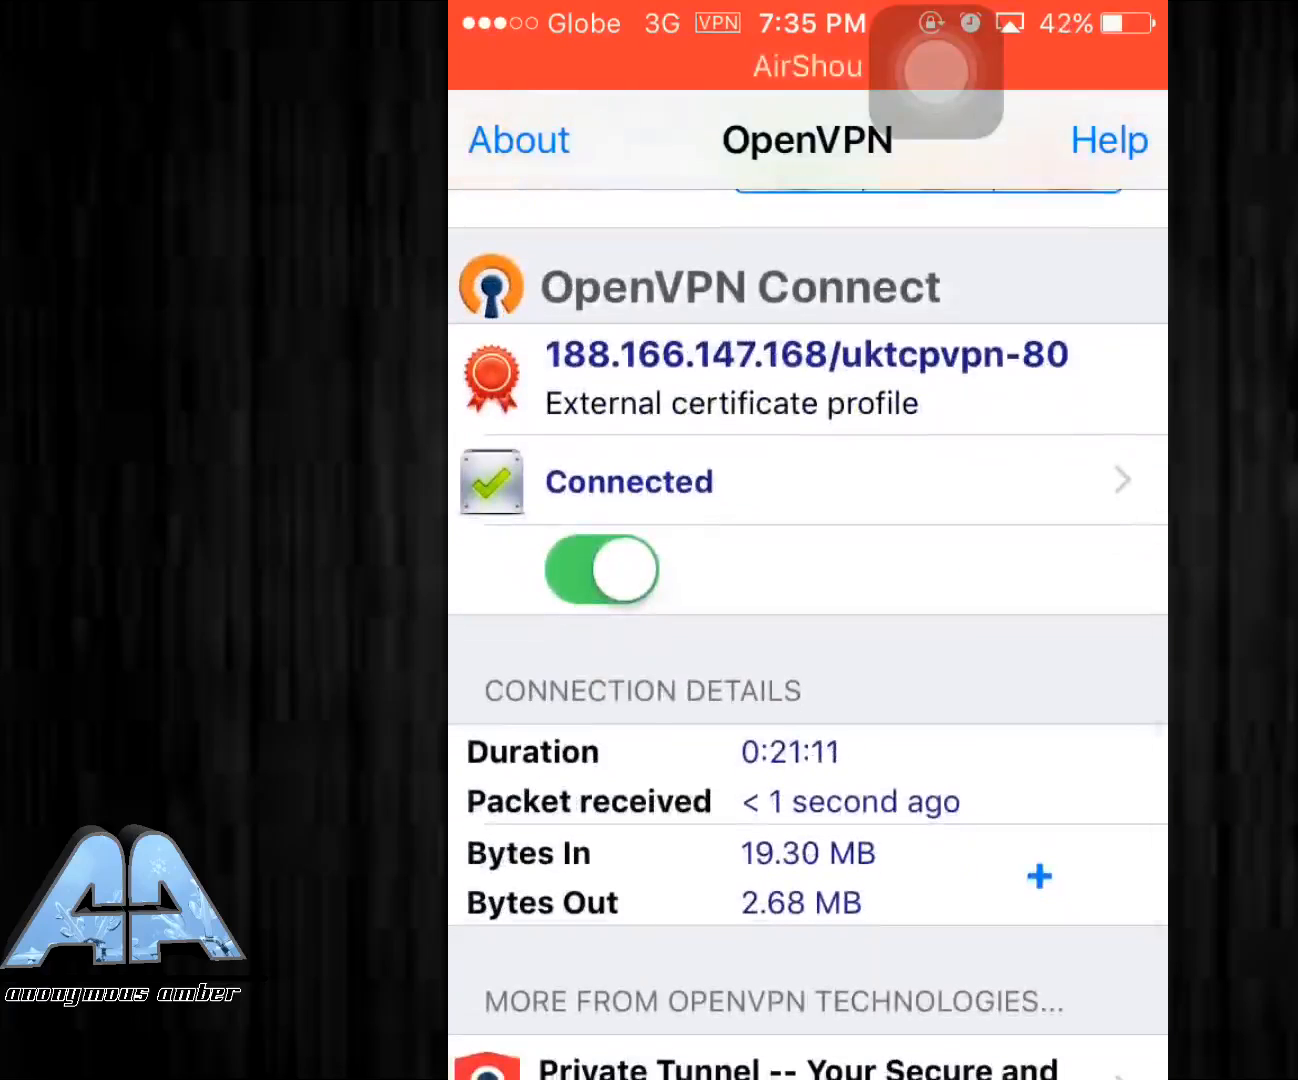
pyautogui.click(600, 571)
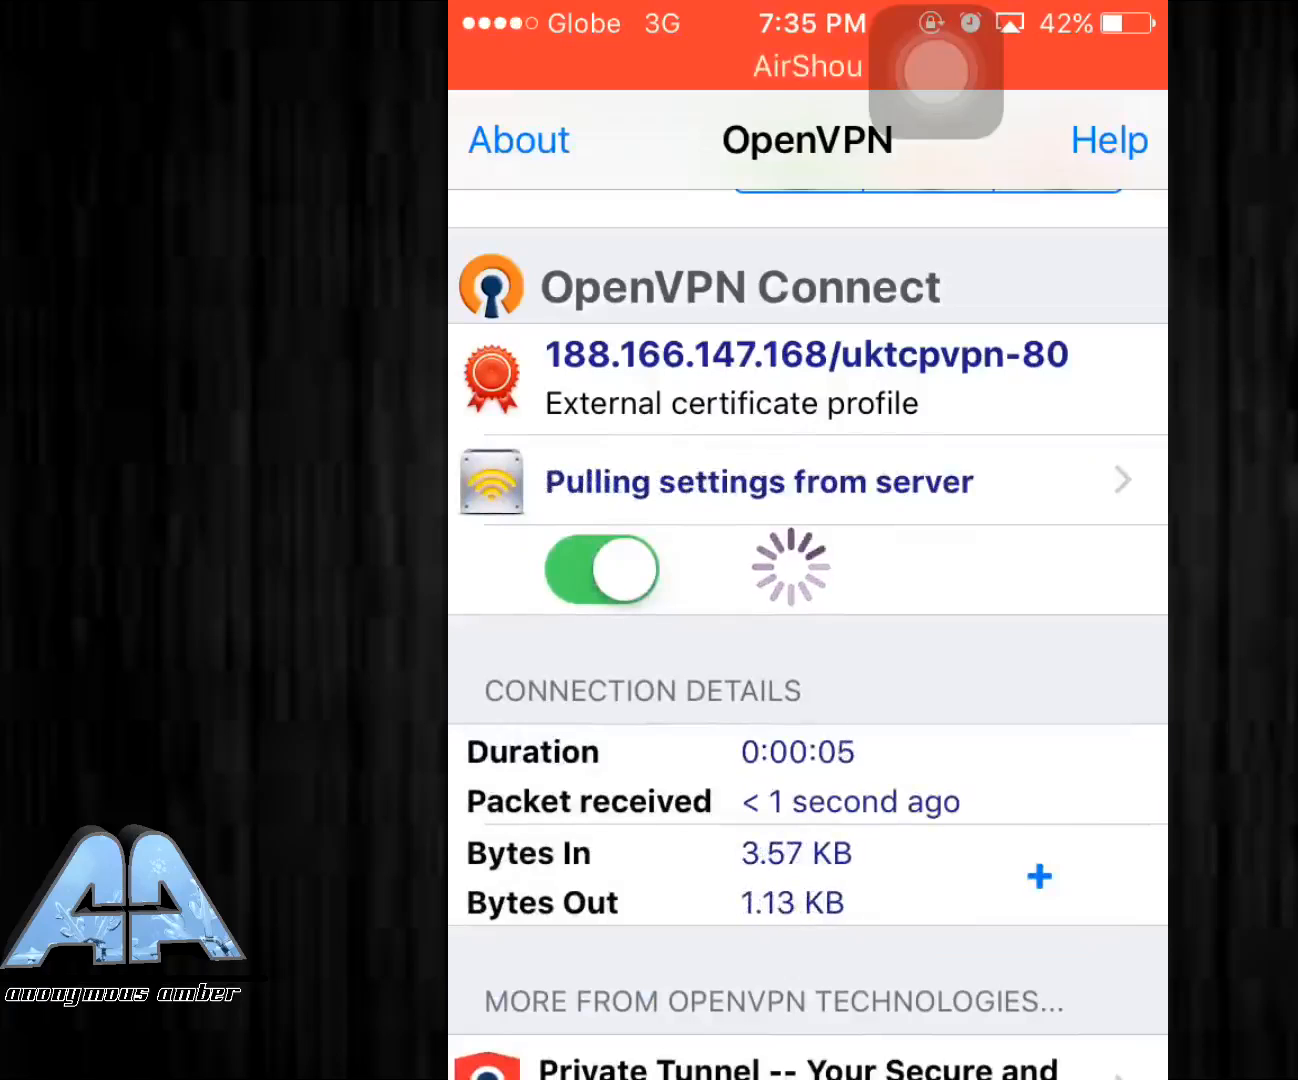
pyautogui.click(599, 570)
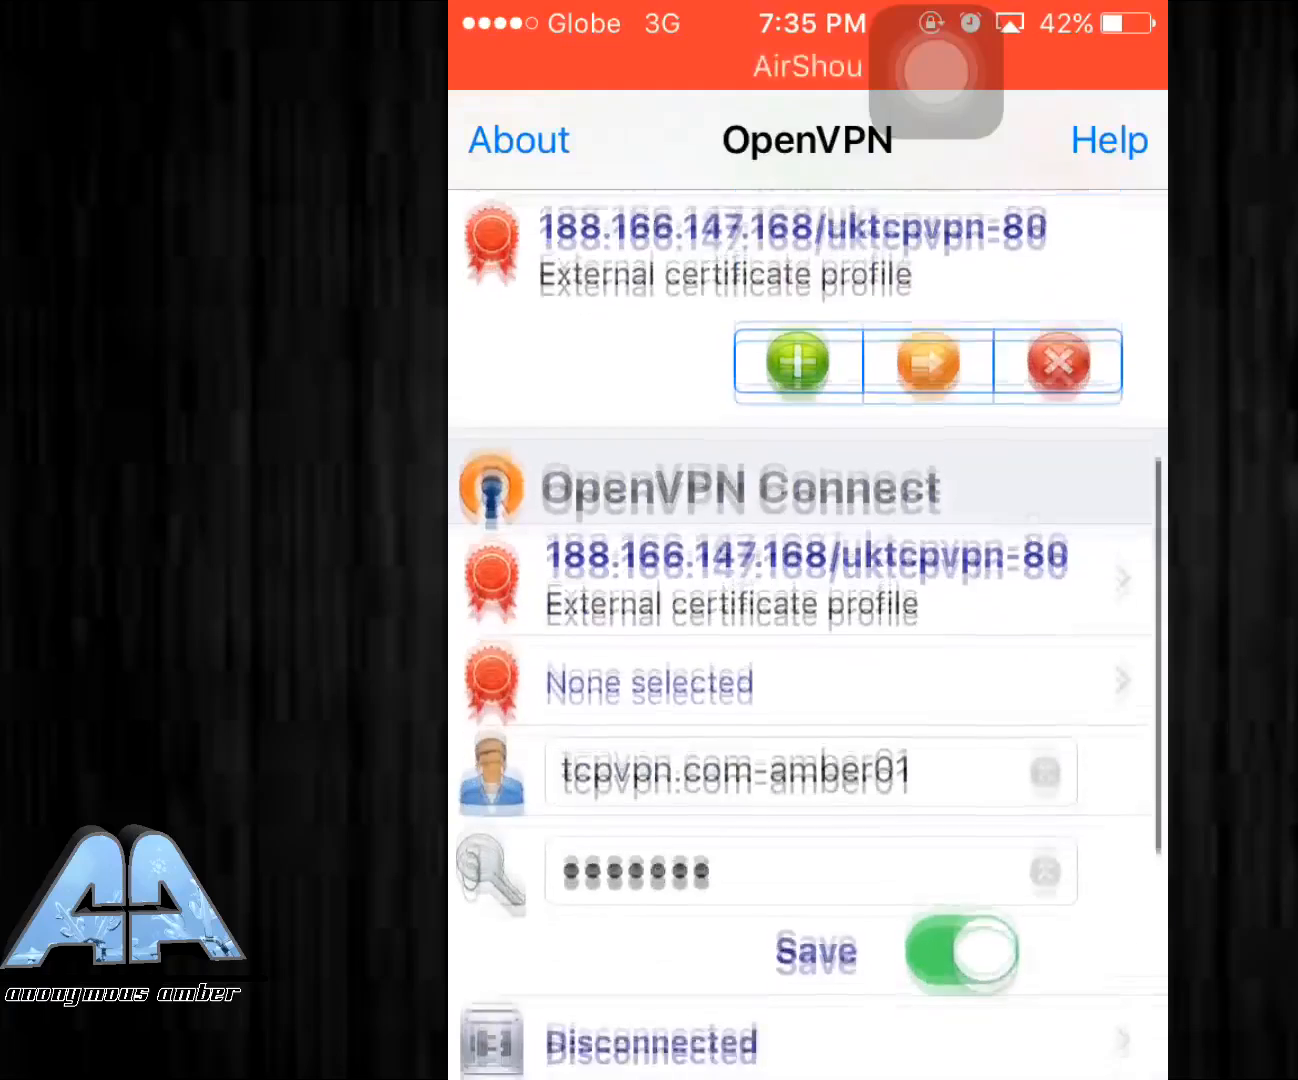
# Turn on Save for the uktcpvpn-80 login and switch the VPN connection on.
pyautogui.scroll(-3)
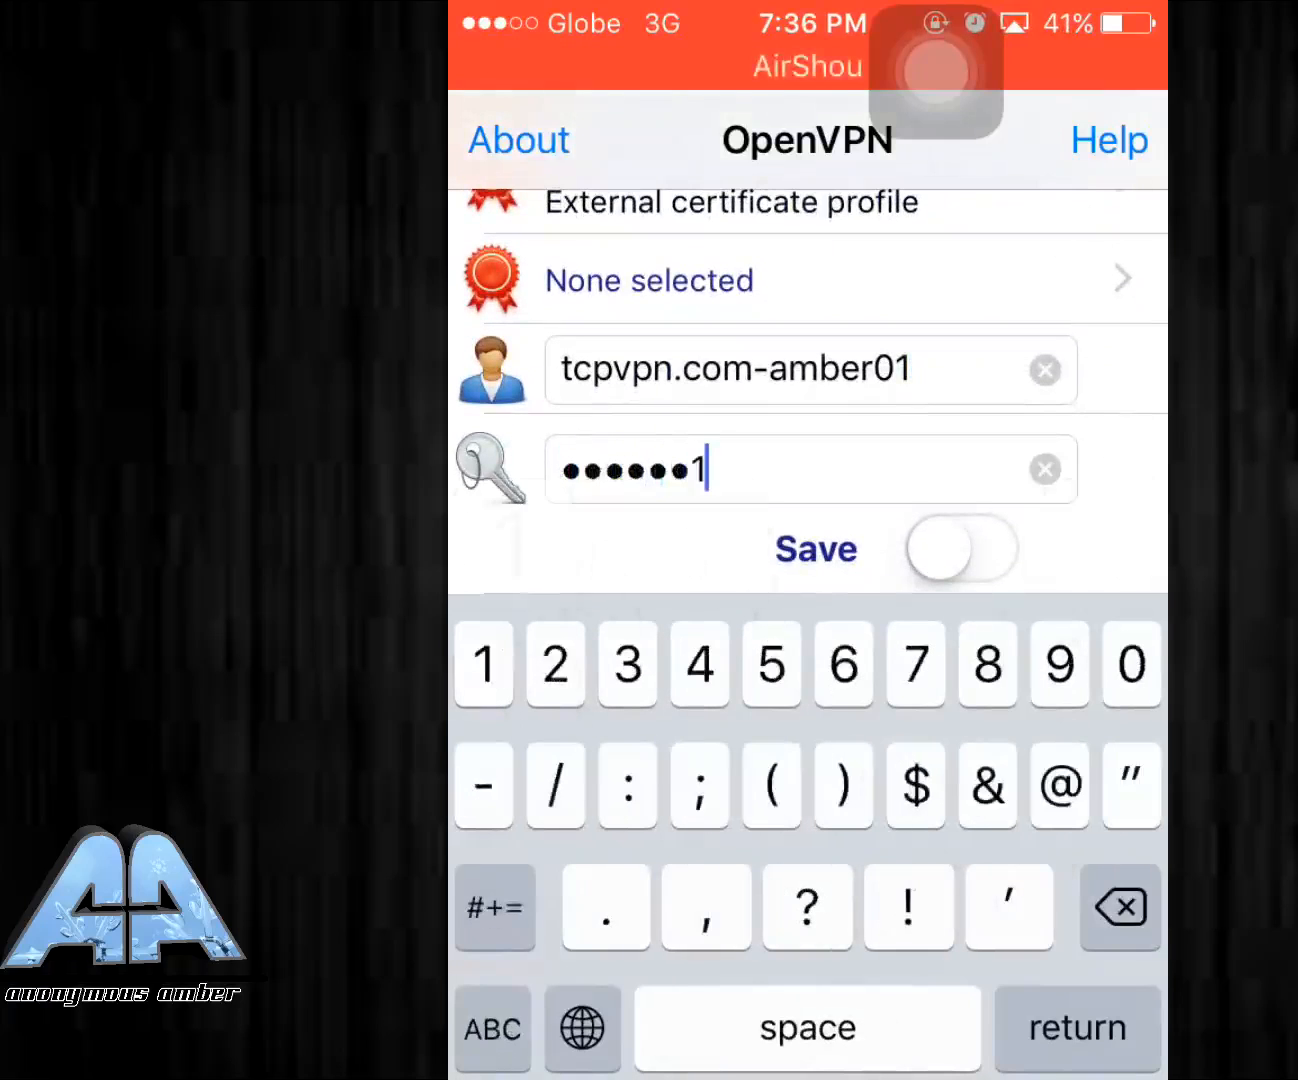
pyautogui.click(960, 548)
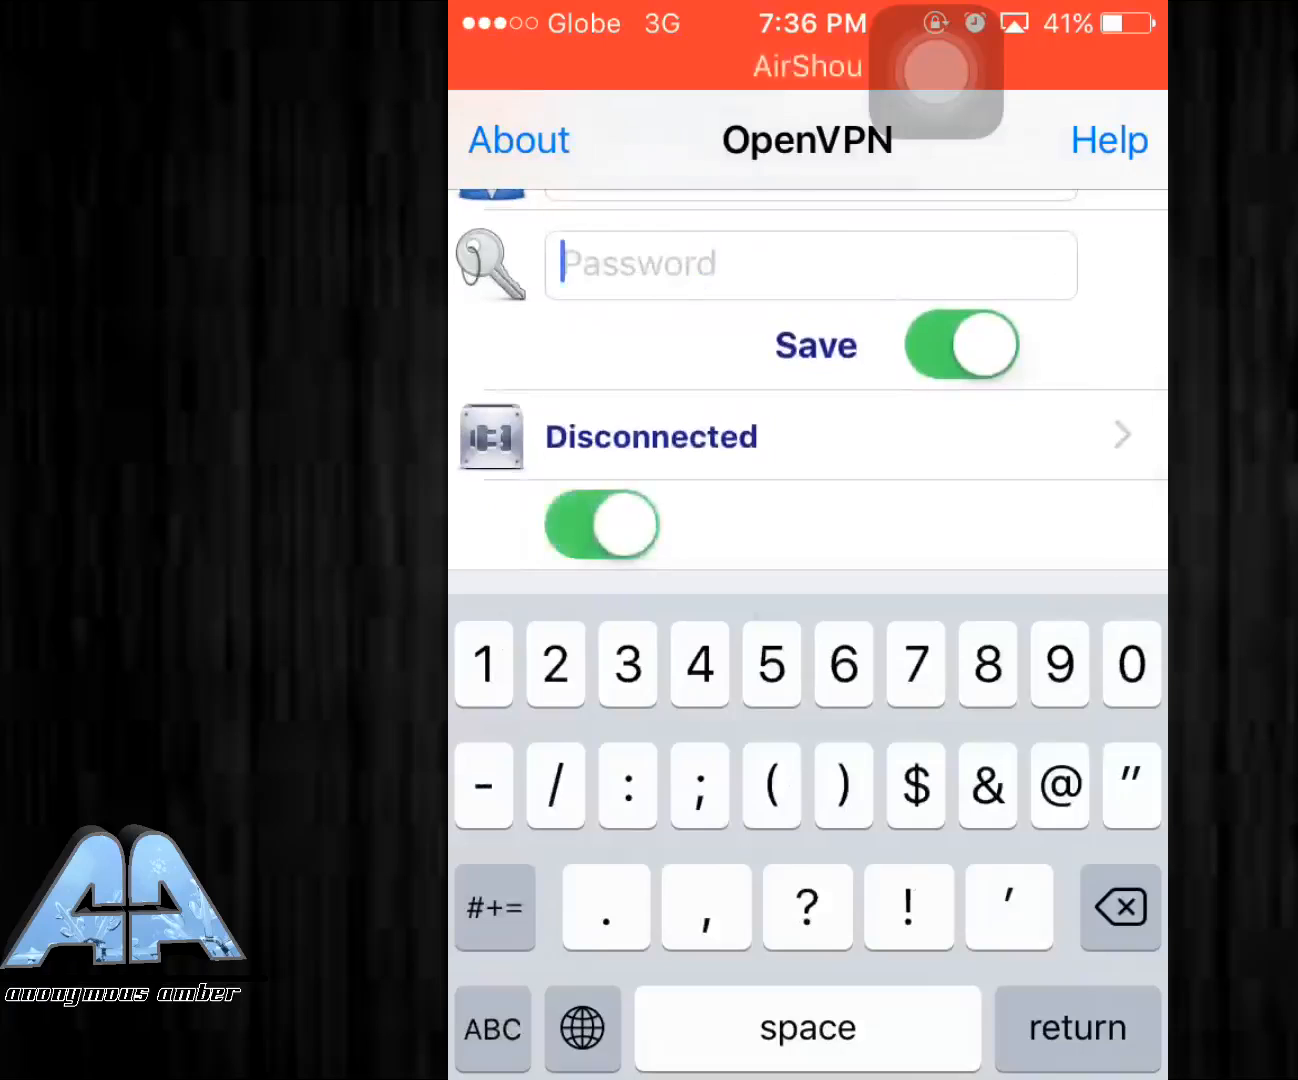
pyautogui.click(599, 526)
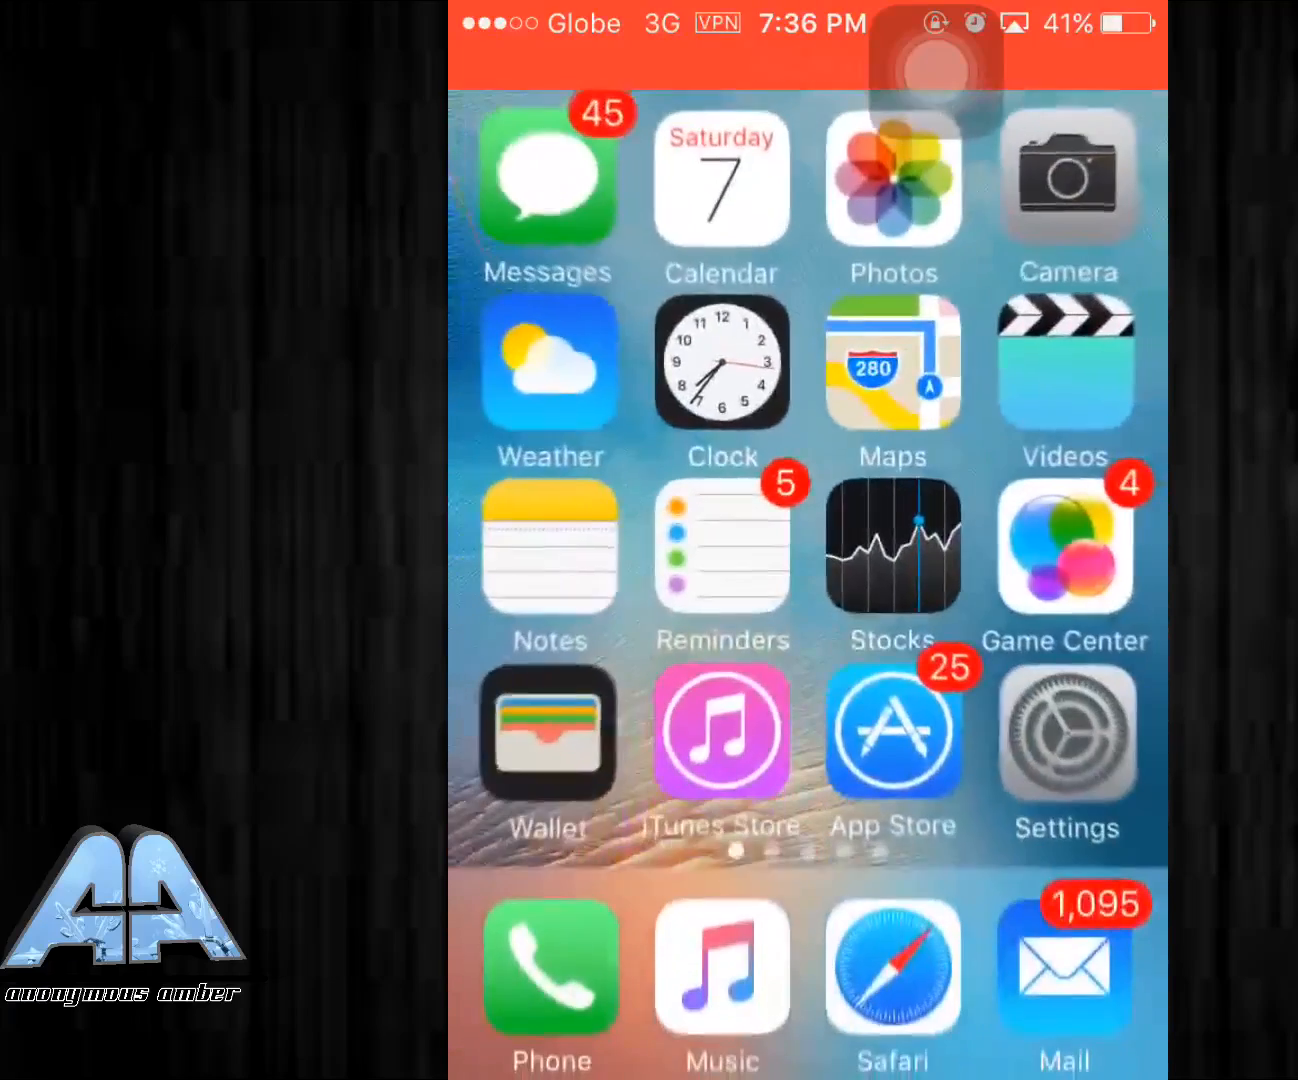
# Swipe through home screen pages and launch Net Analyzer.
pyautogui.hscroll(-3)
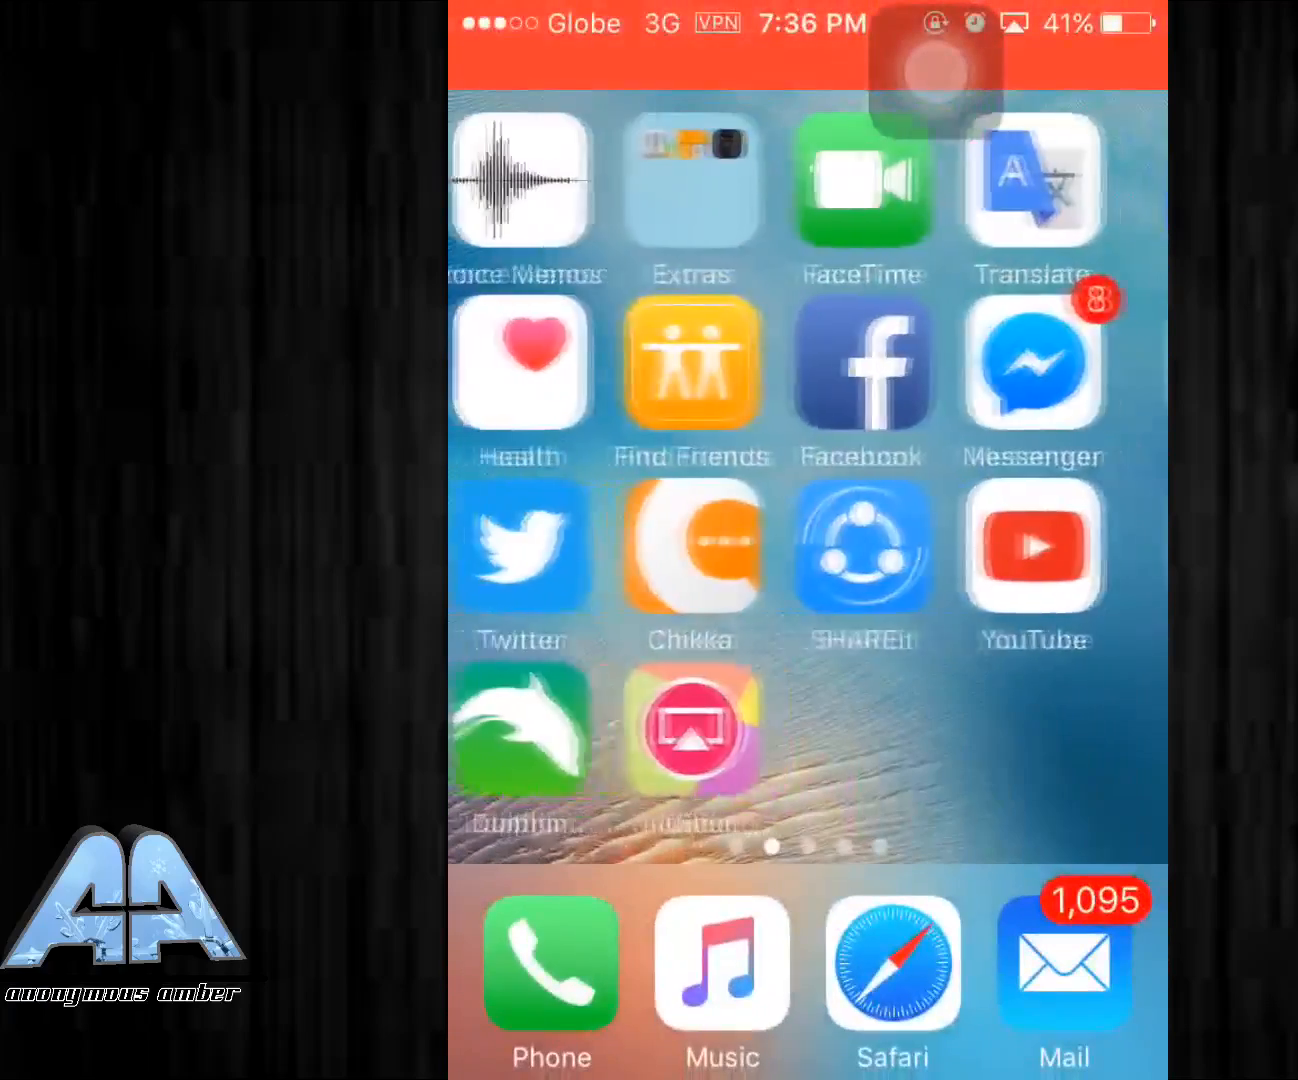
pyautogui.hscroll(-3)
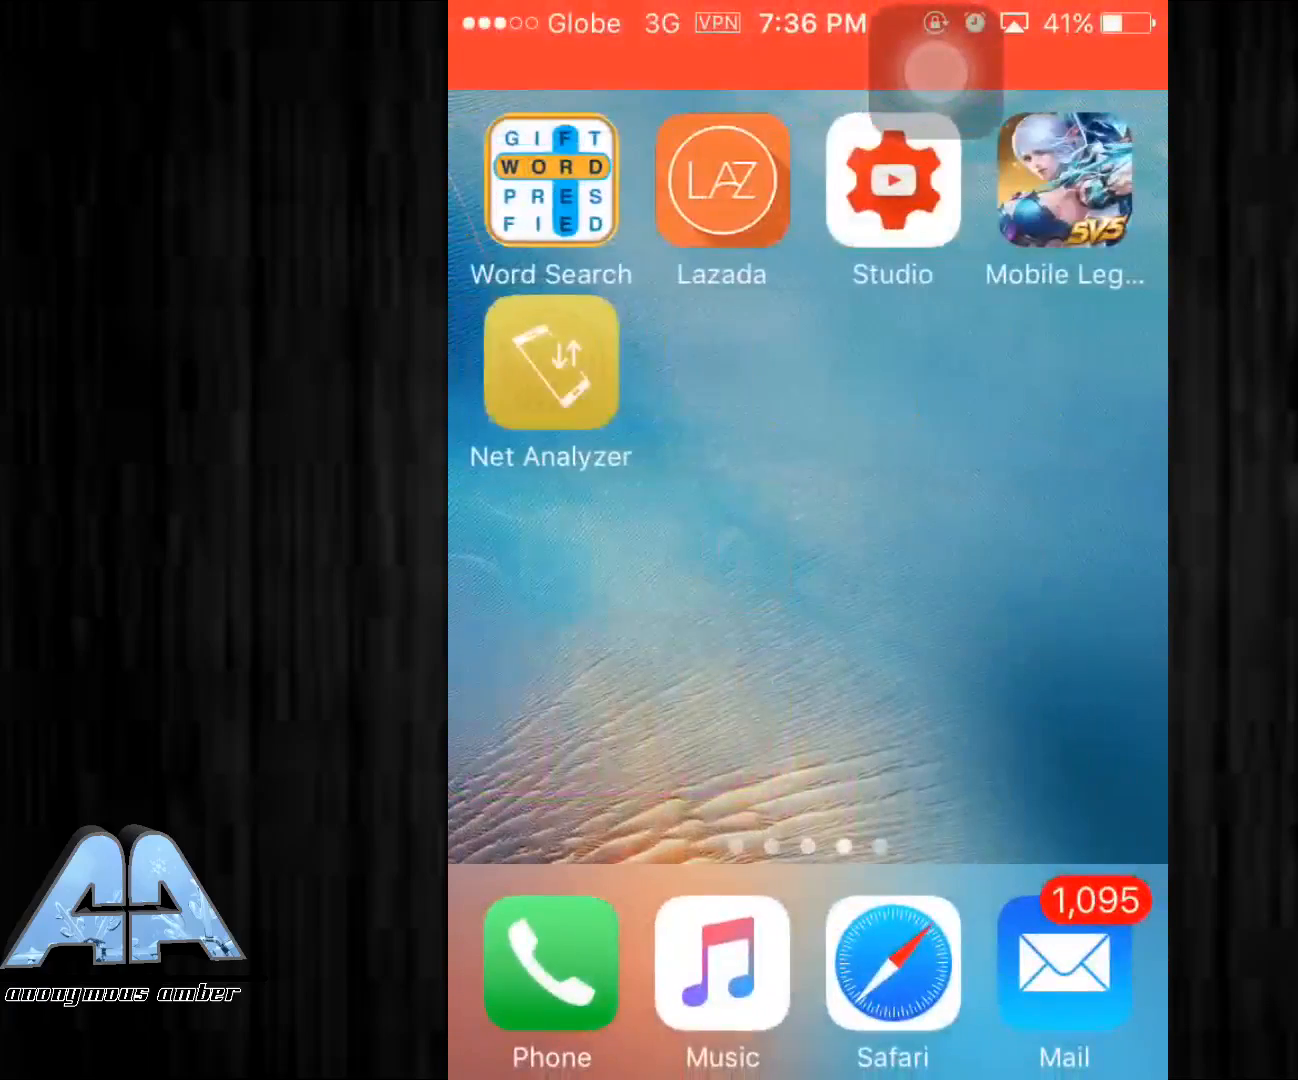
pyautogui.click(550, 364)
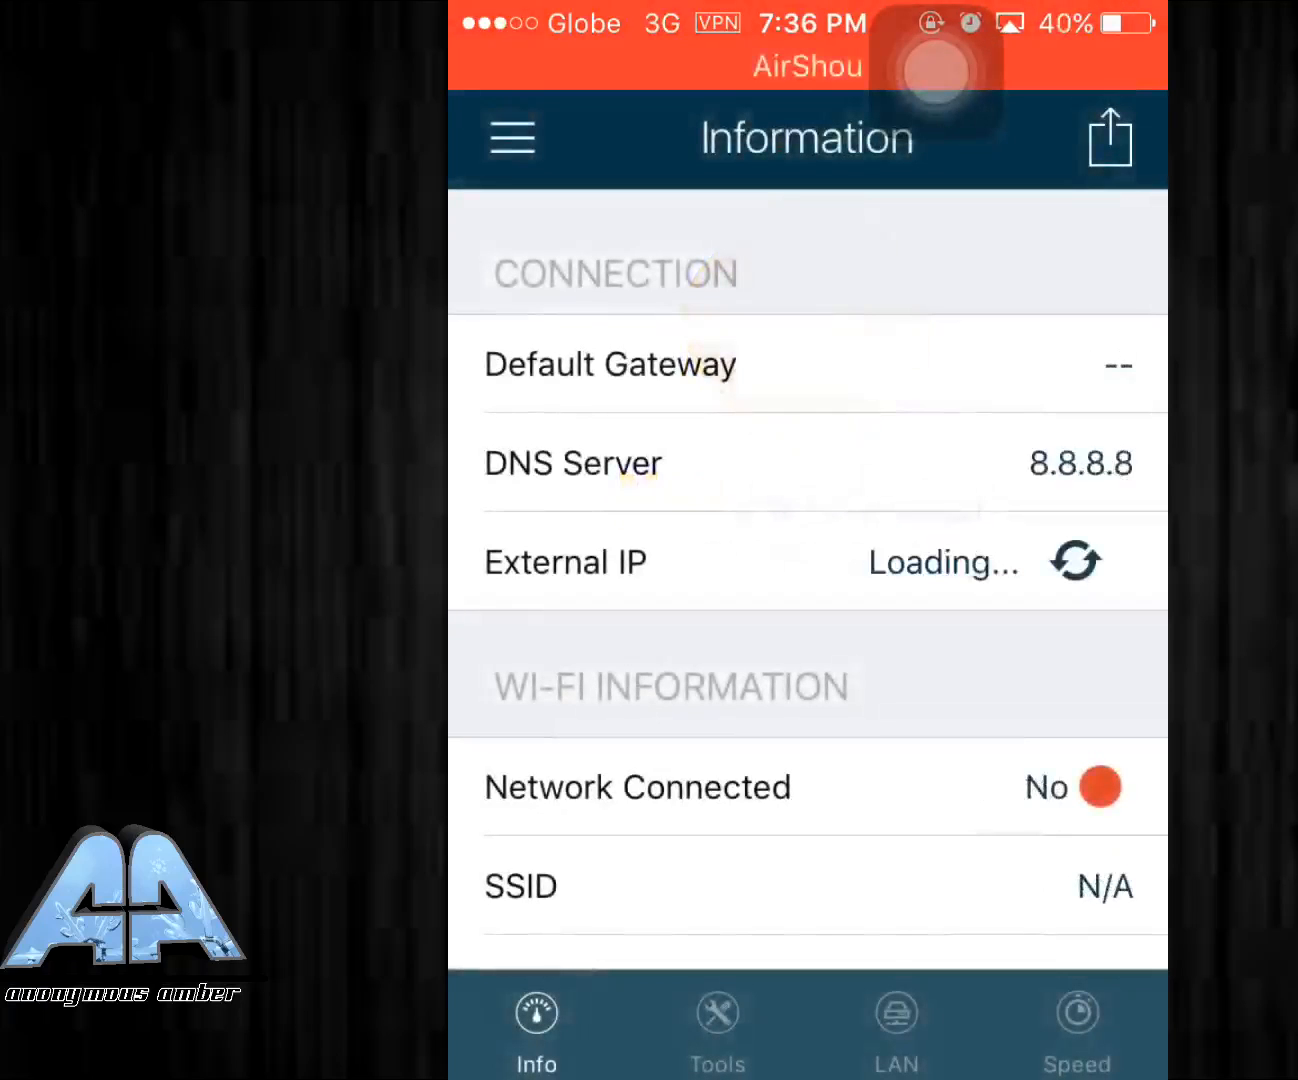
# Scroll Net Analyzer's Info tab to Cell Information confirming a 3G Globe connection.
pyautogui.scroll(-3)
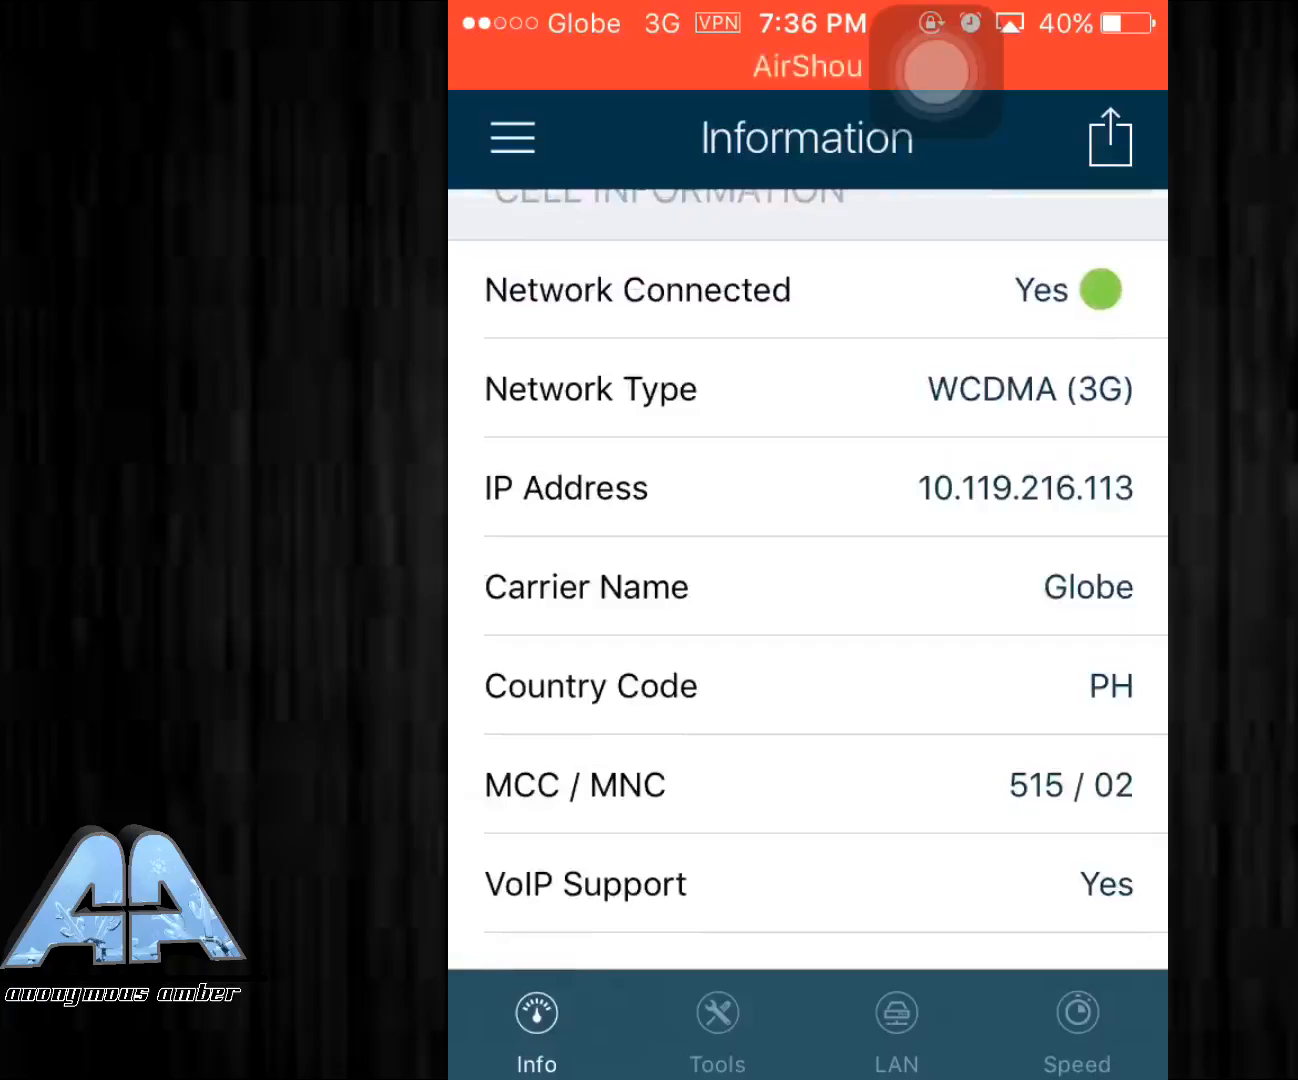
pyautogui.scroll(-3)
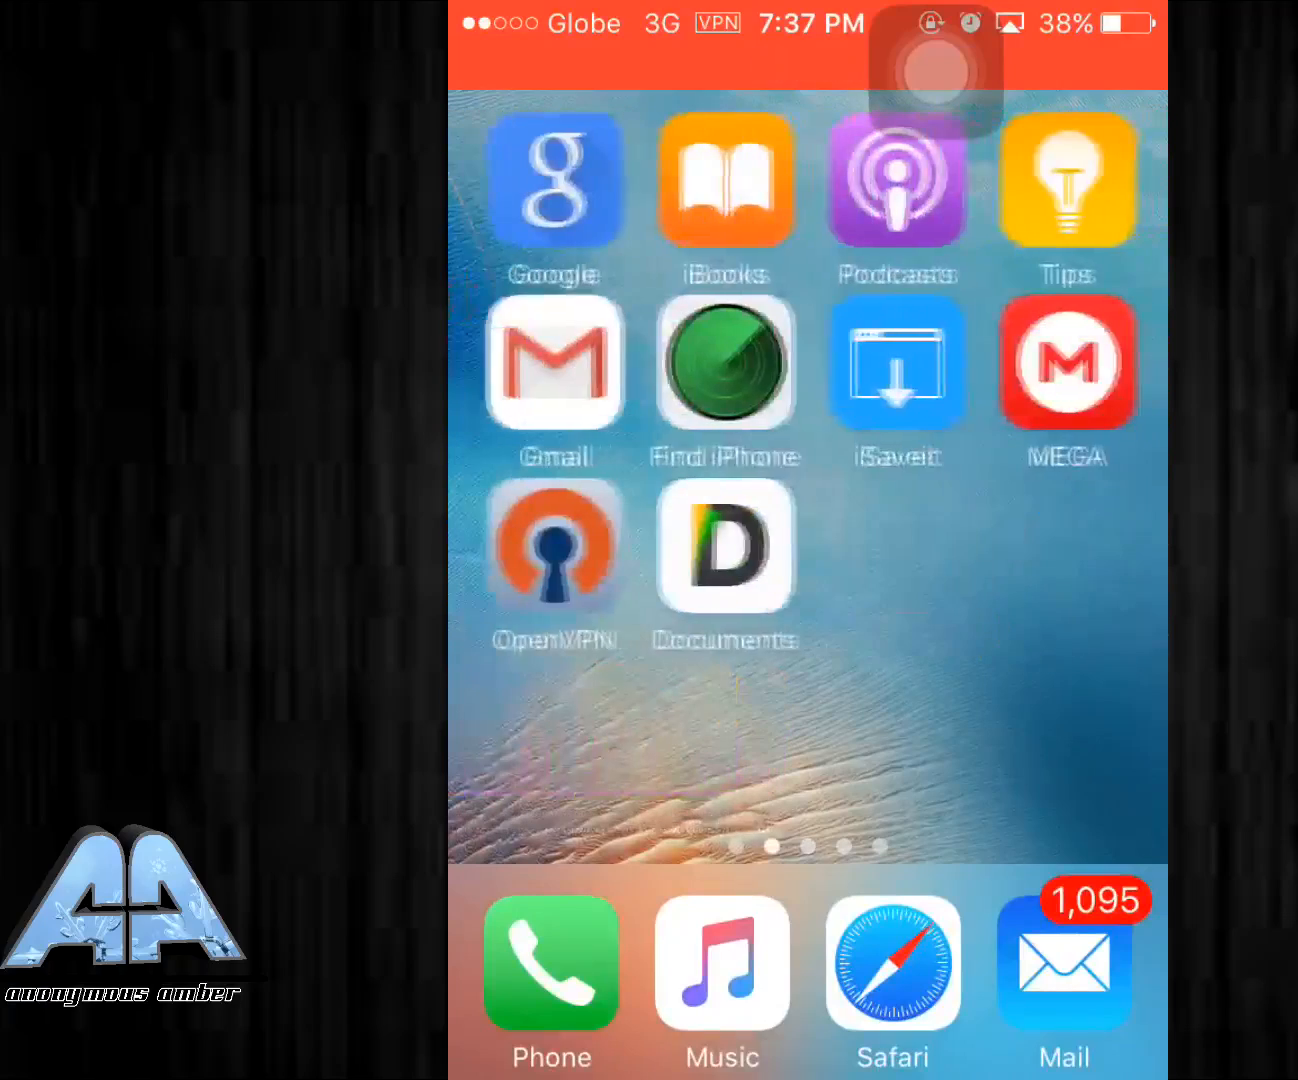
# Reopen uktcpvpn-80 in Documents, check the http-proxy and X-Online-Host lines, and finish editing.
pyautogui.click(726, 558)
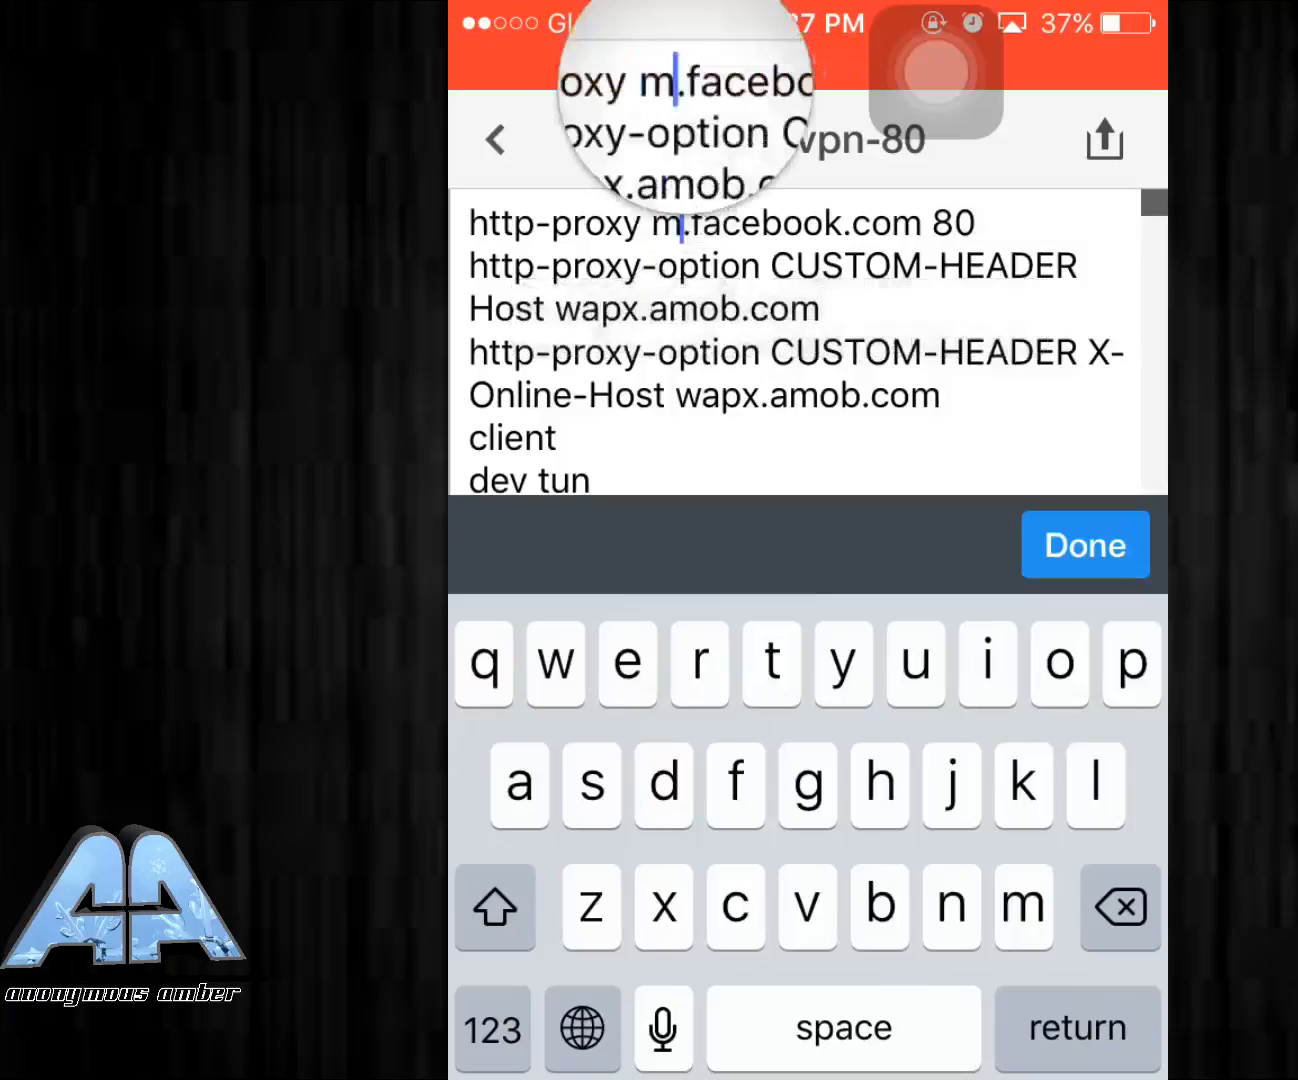
pyautogui.click(655, 223)
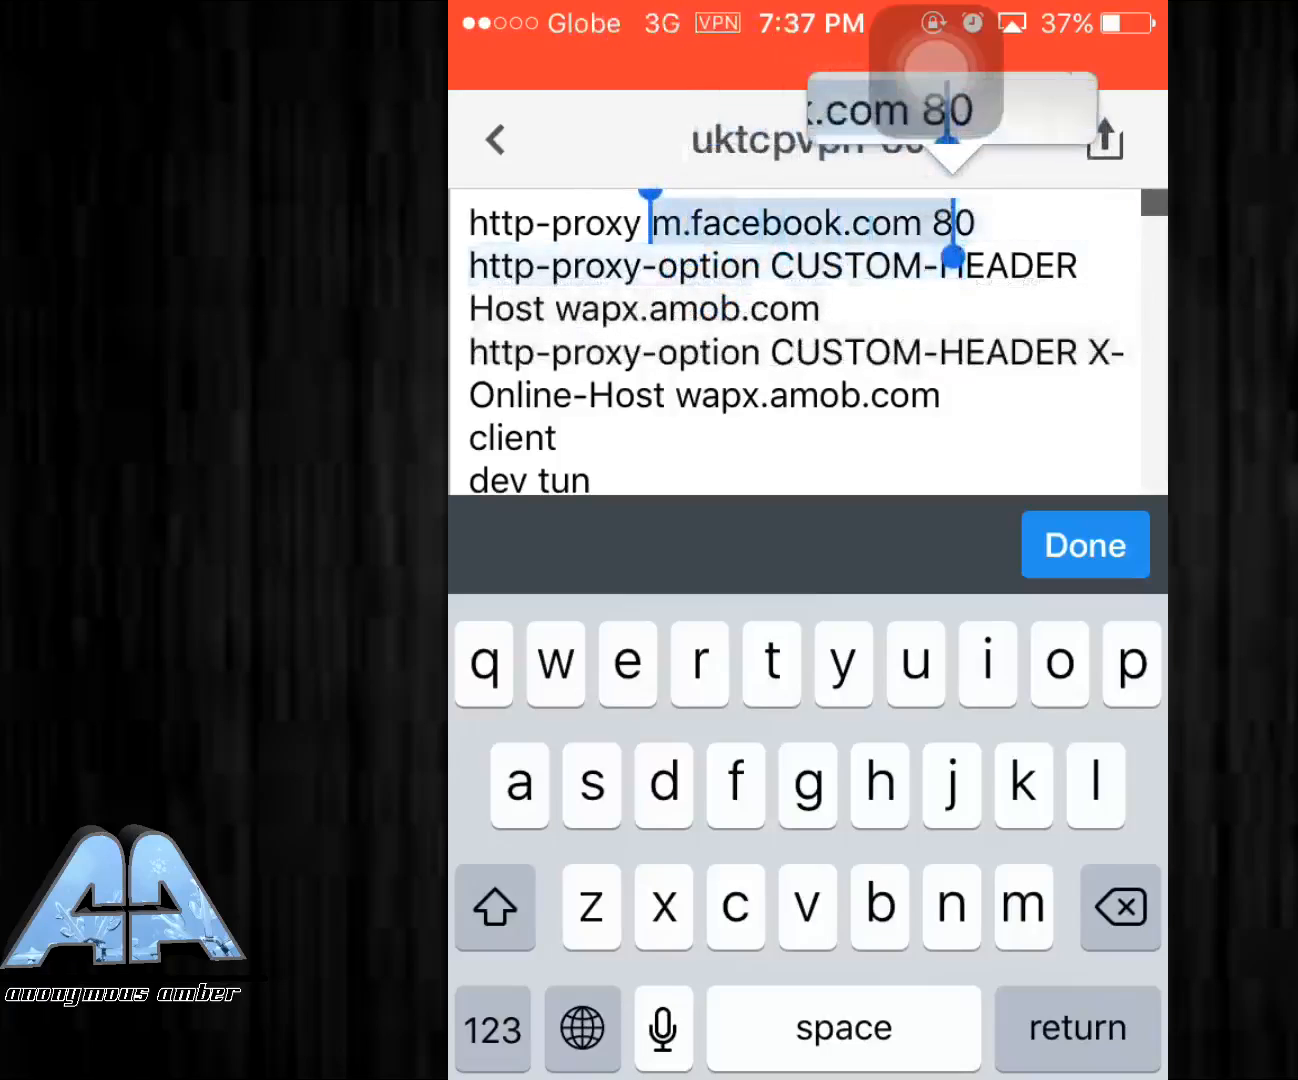
pyautogui.click(780, 222)
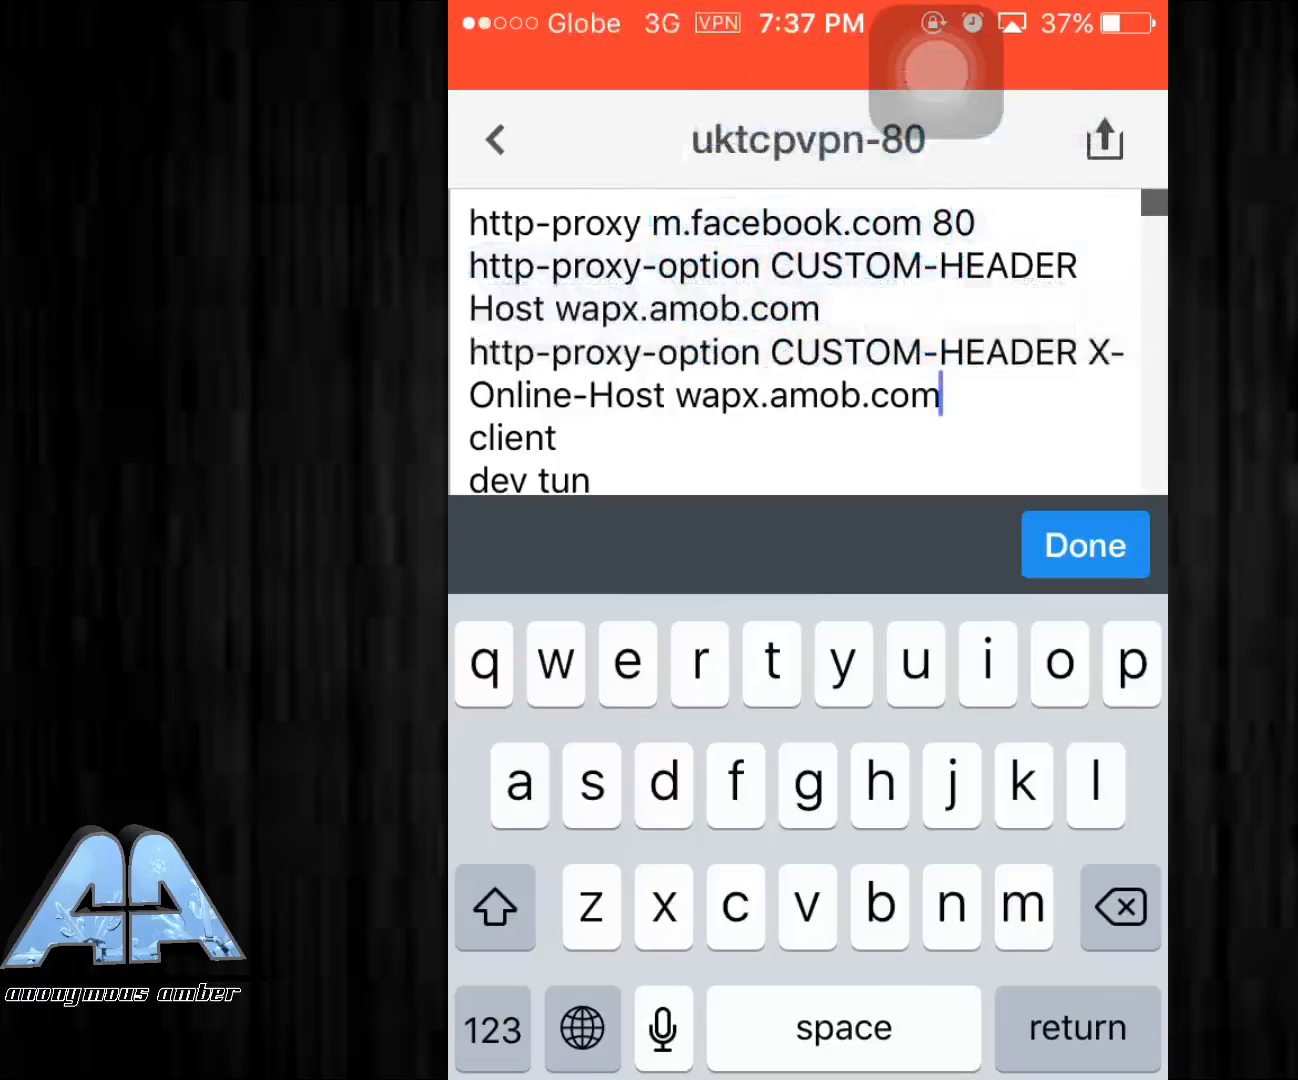
pyautogui.click(1085, 545)
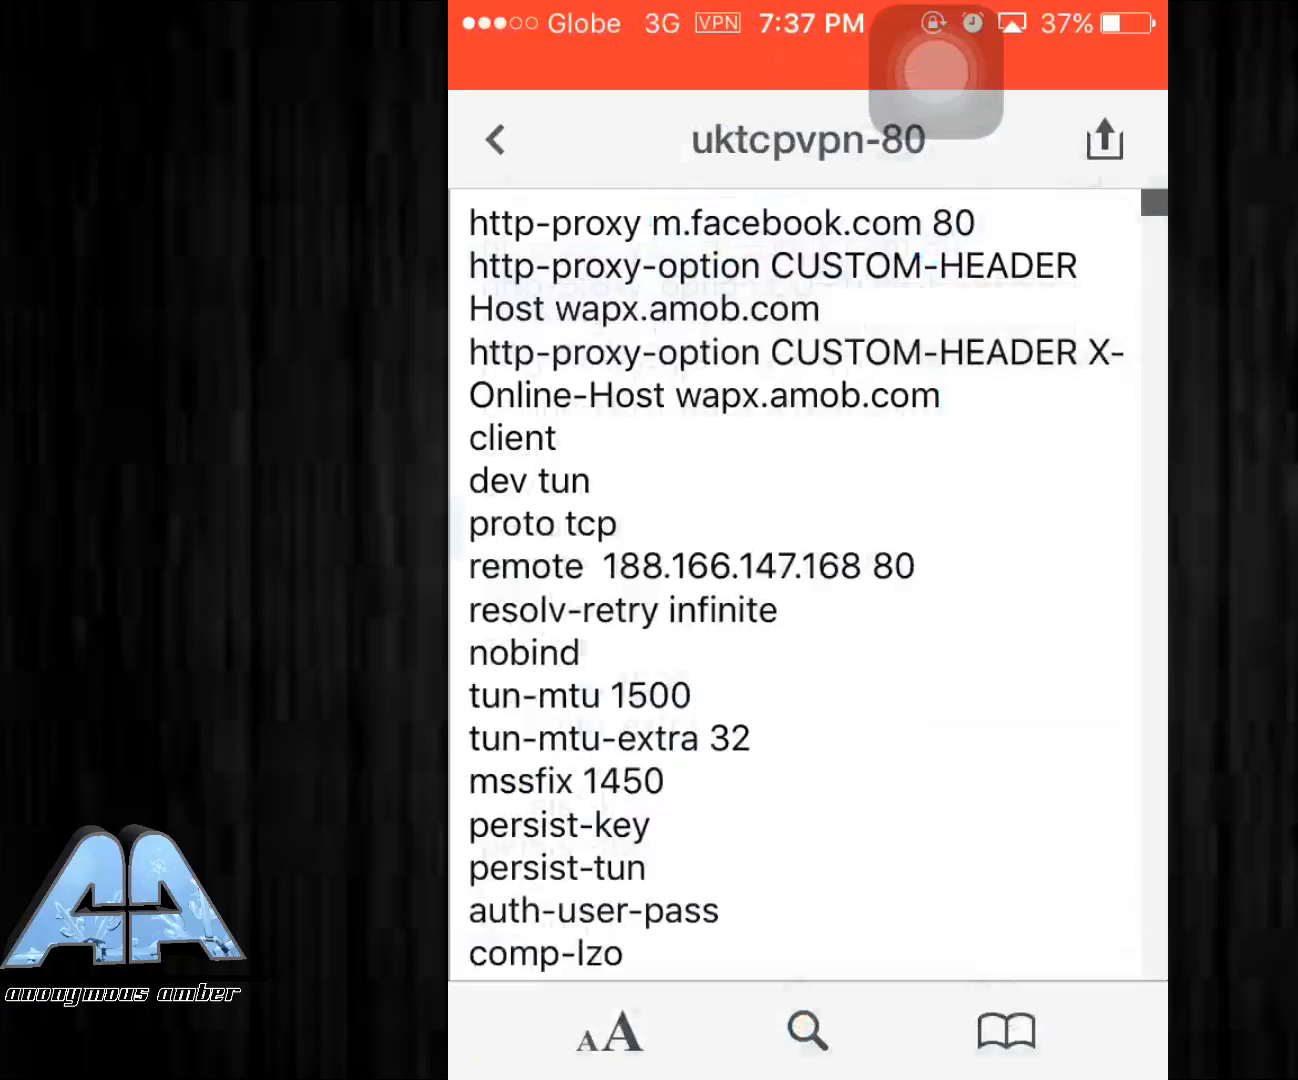